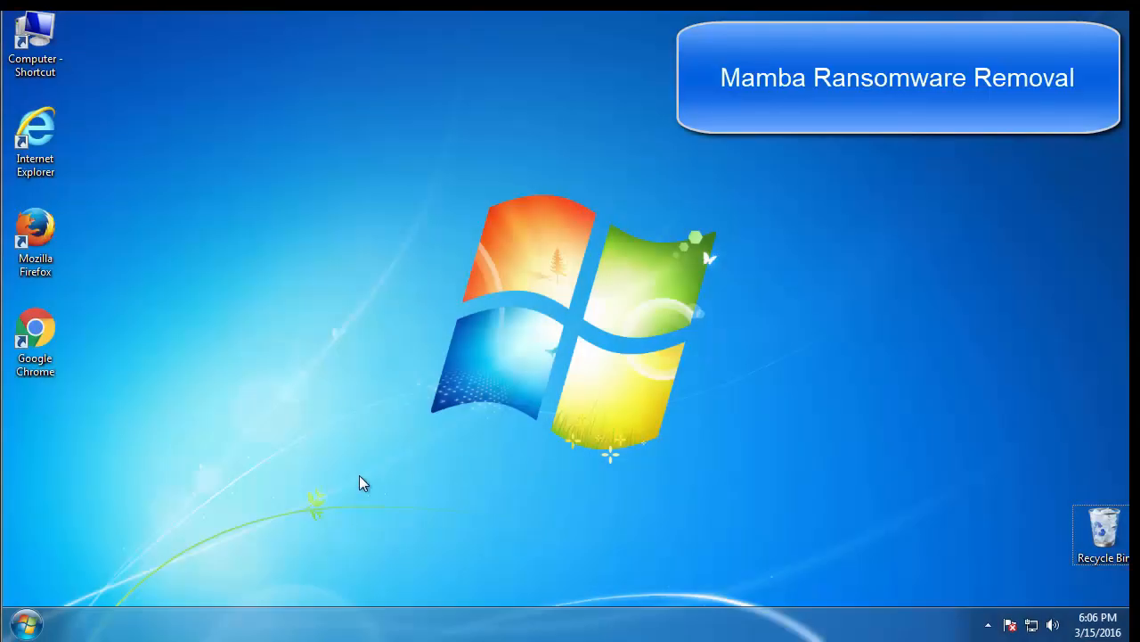
# Launch msconfig from Start search, enable Safe boot (Minimal) on the Boot tab, and restart.
pyautogui.click(18, 622)
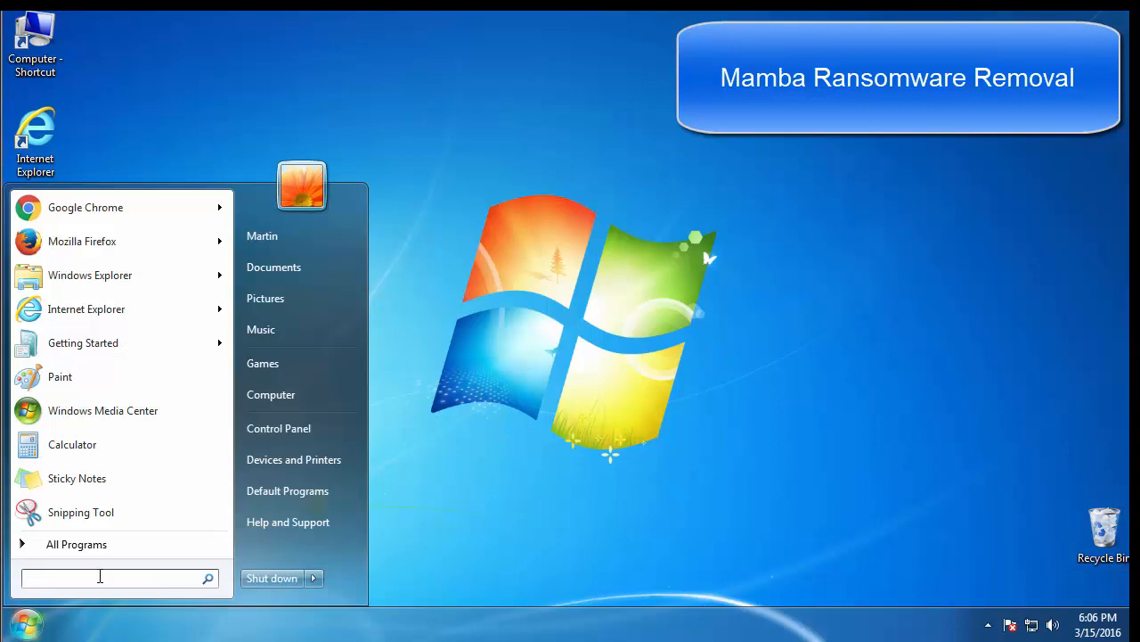
pyautogui.write('mscon')
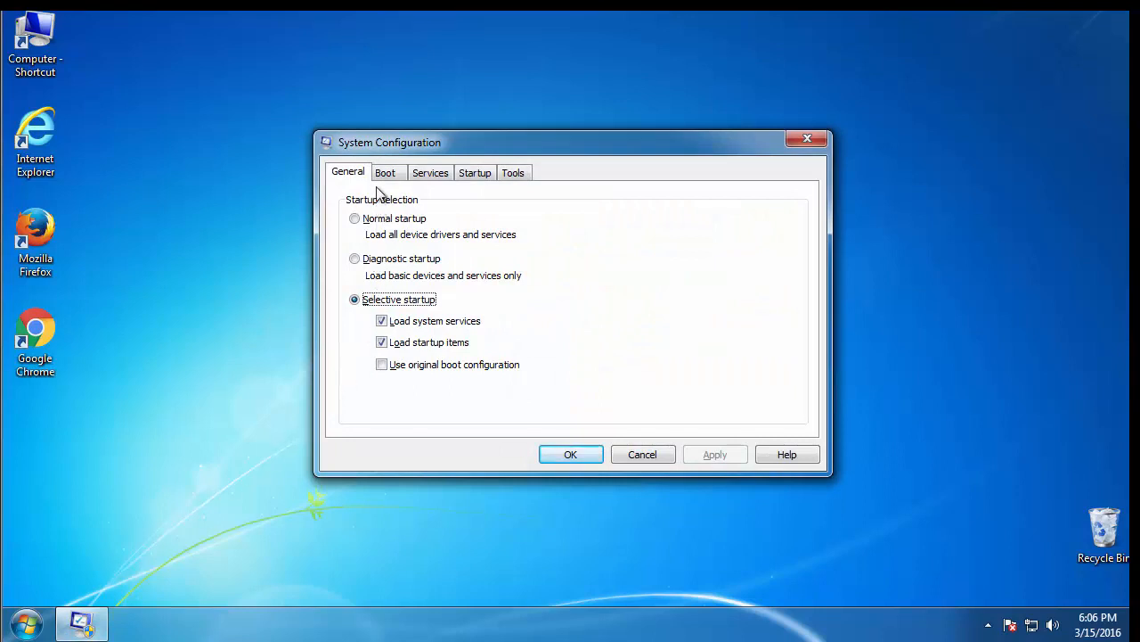
pyautogui.click(385, 171)
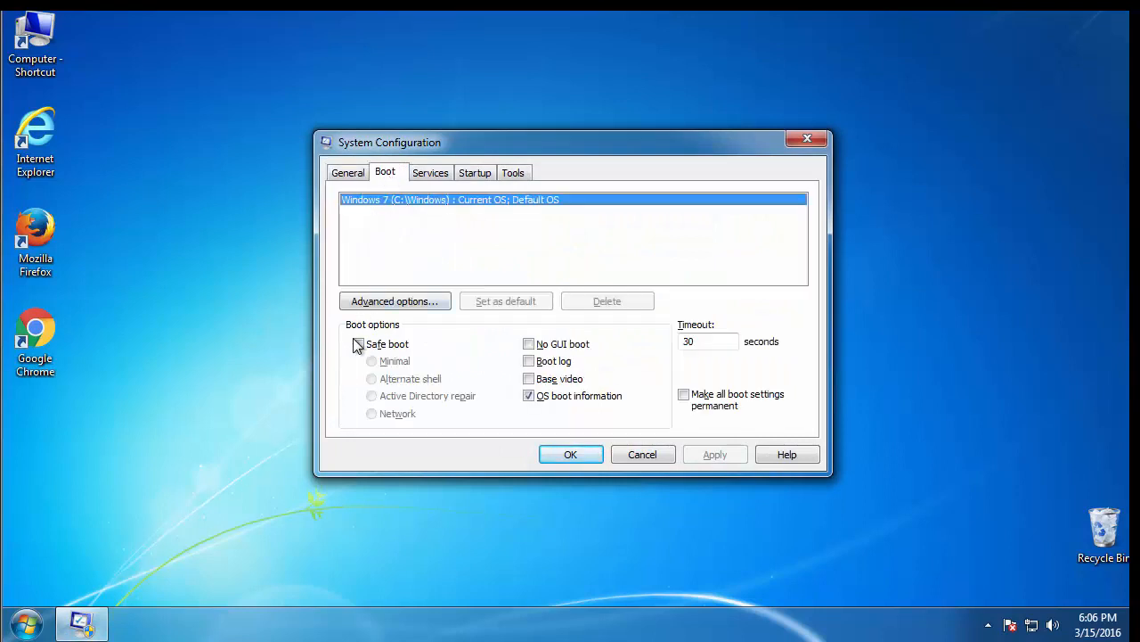
pyautogui.click(358, 344)
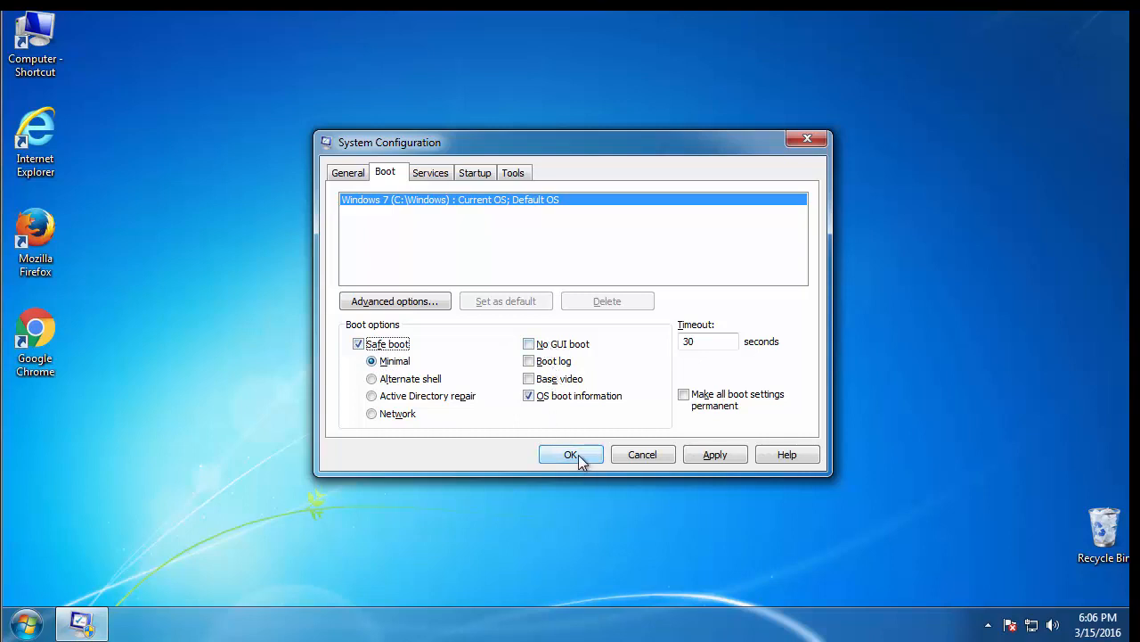
pyautogui.click(570, 454)
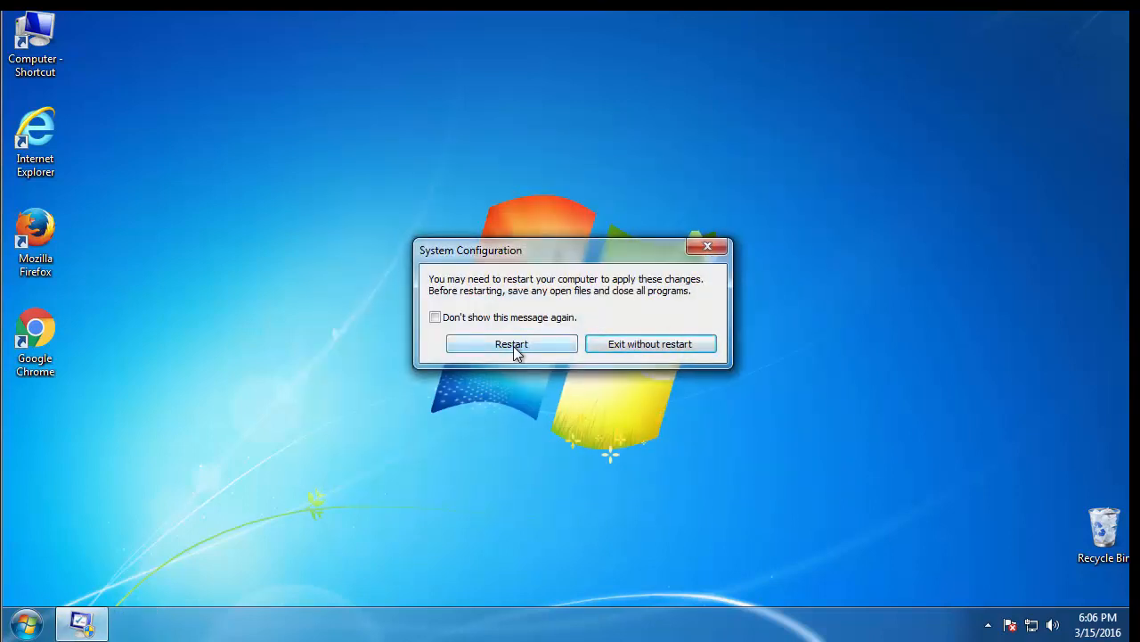
pyautogui.click(512, 344)
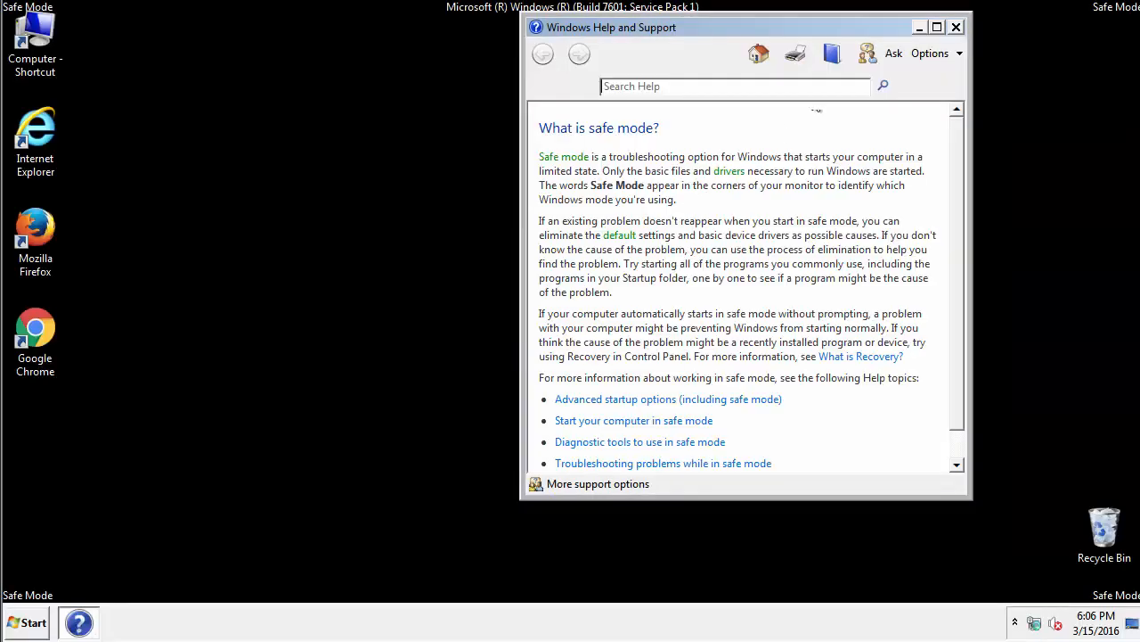
# Dismiss the Safe Mode help, bring up Control Panel's all-items view and review Folder Options.
pyautogui.click(955, 26)
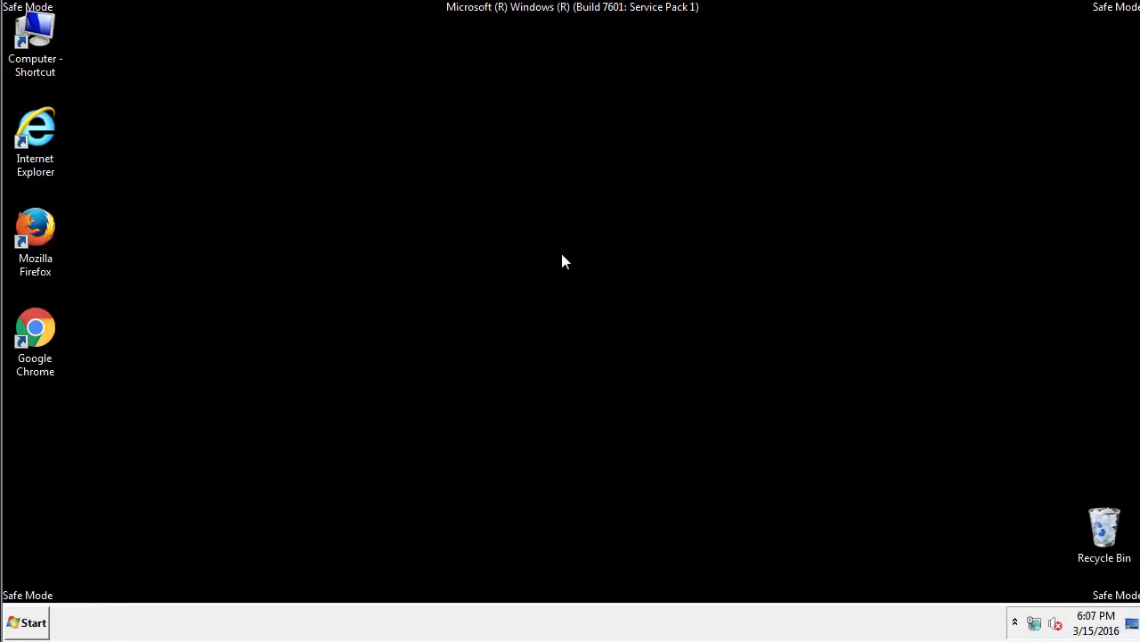
pyautogui.click(26, 622)
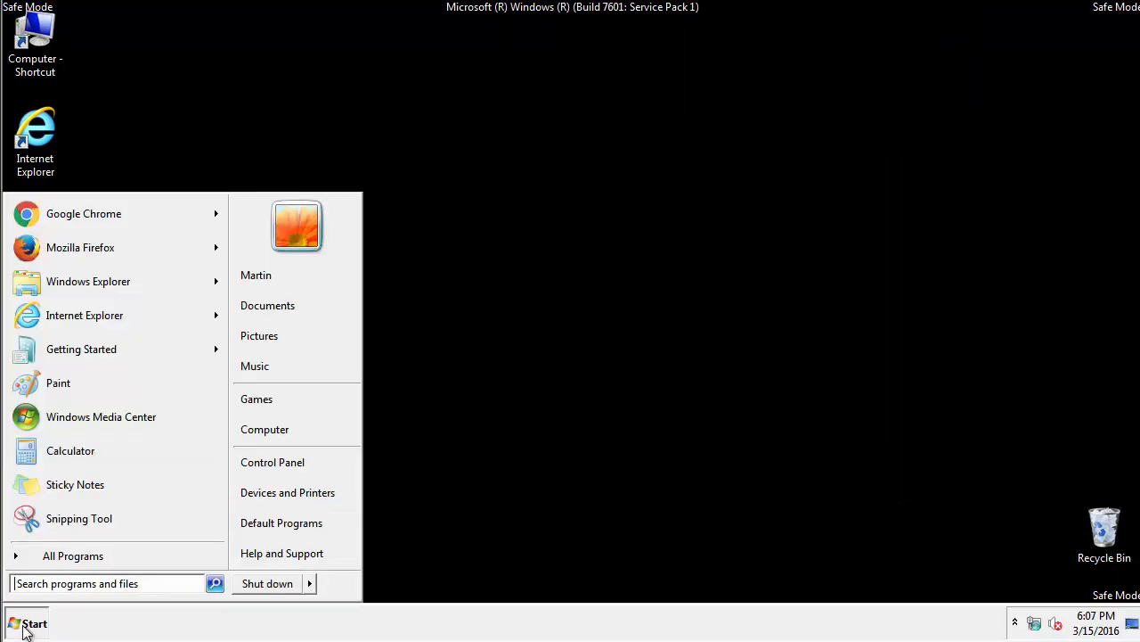
pyautogui.click(27, 622)
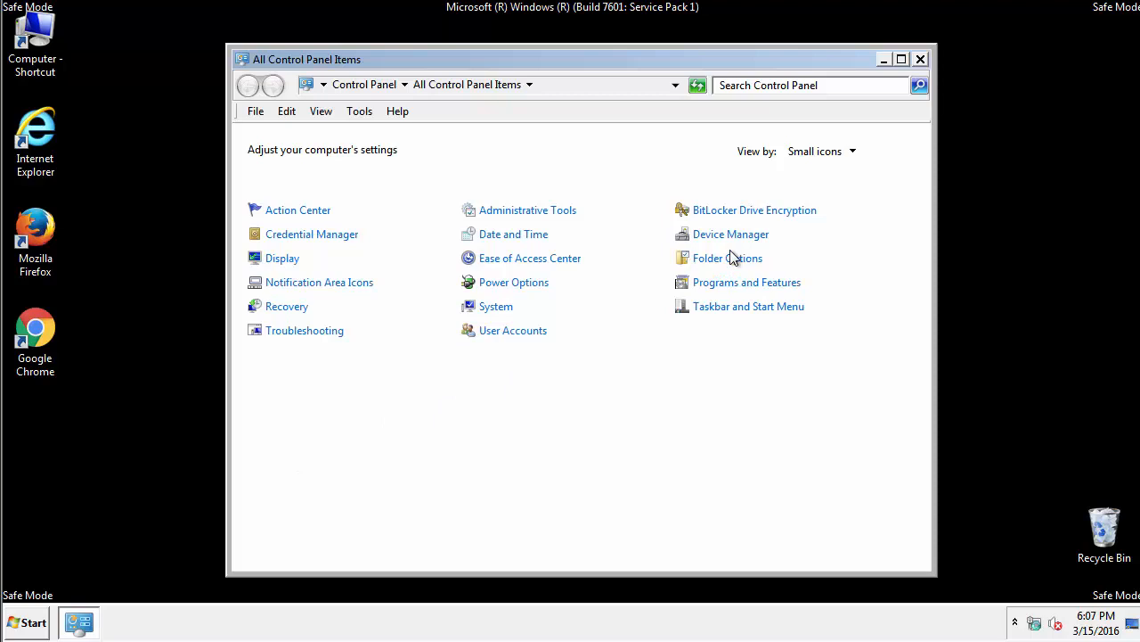
pyautogui.click(727, 257)
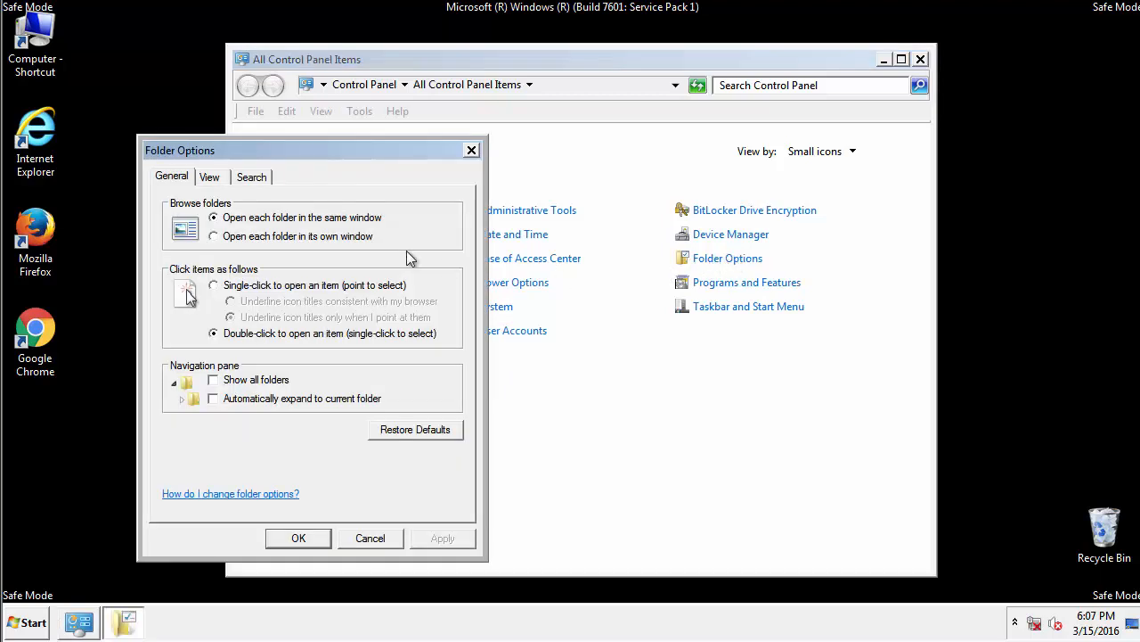
pyautogui.click(210, 177)
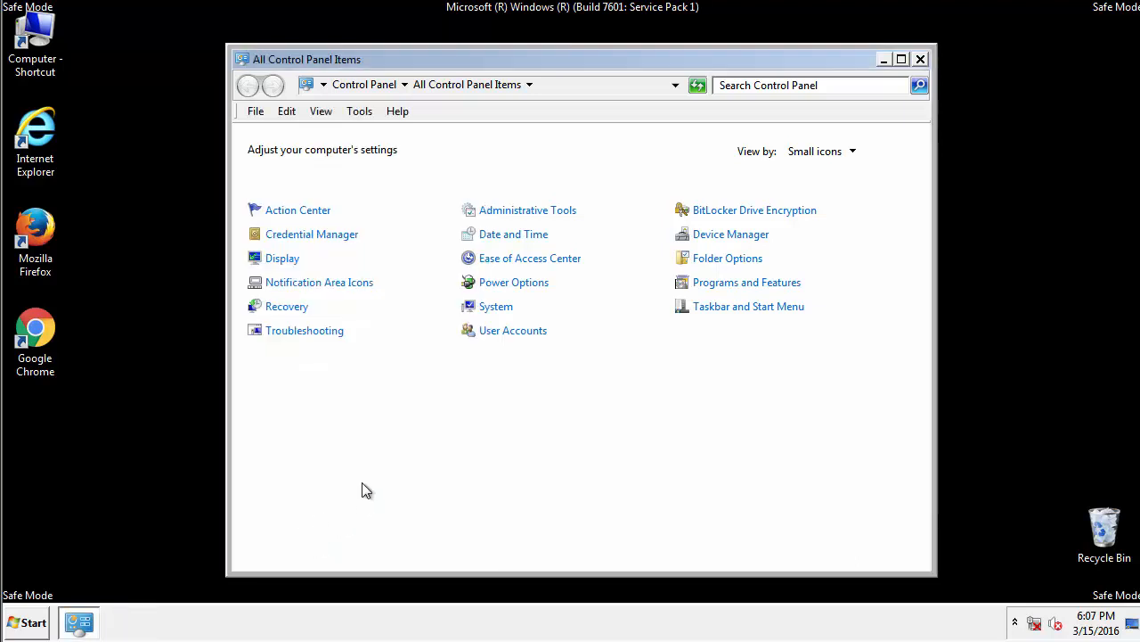
# Browse Computer > Local Disk (C:) > Windows > System32 into the drivers folder.
pyautogui.click(919, 59)
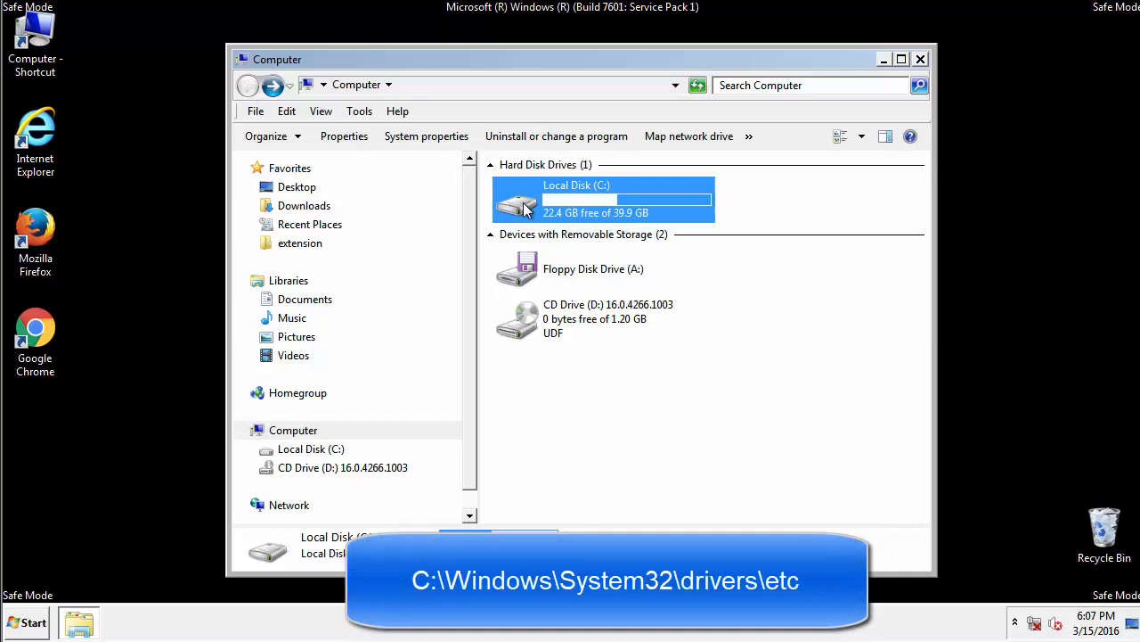
pyautogui.doubleClick(577, 199)
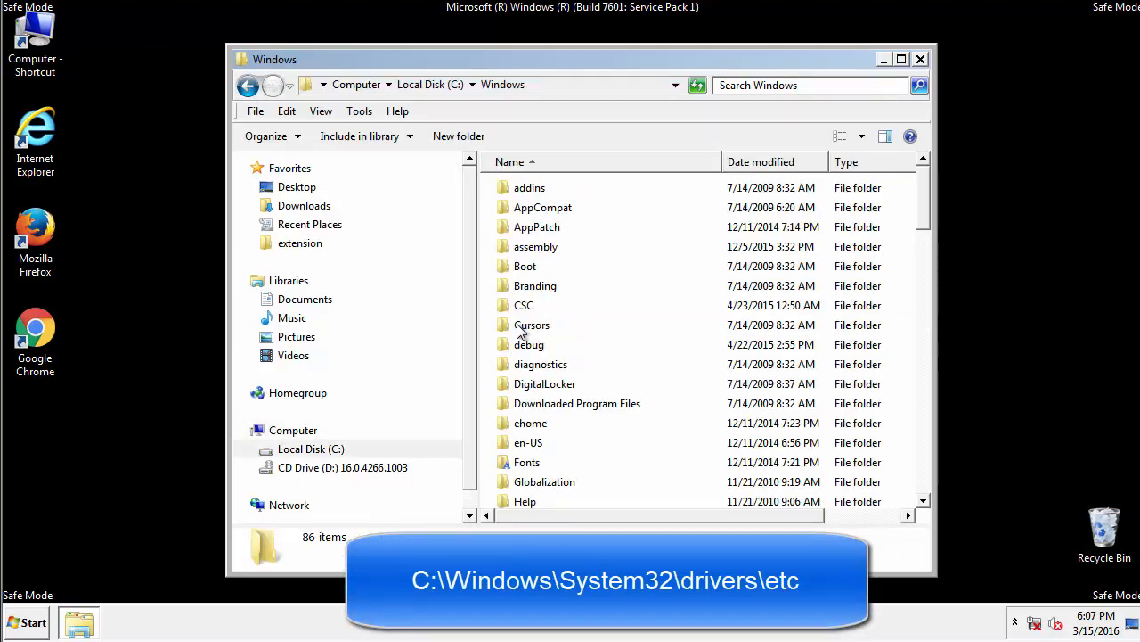
pyautogui.scroll(-3)
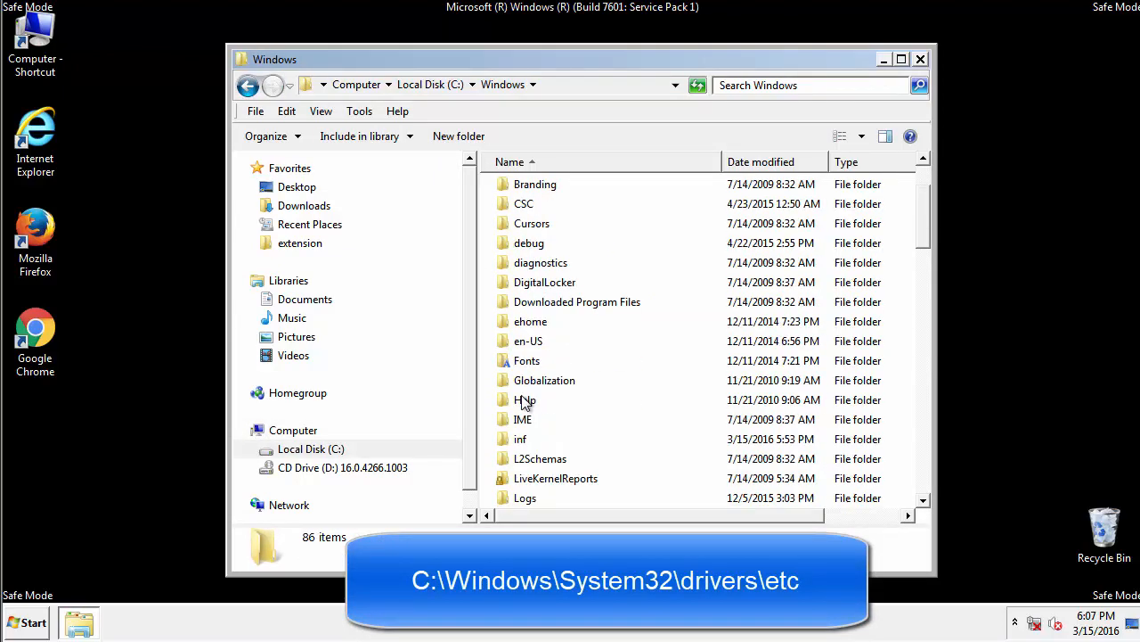
pyautogui.scroll(-3)
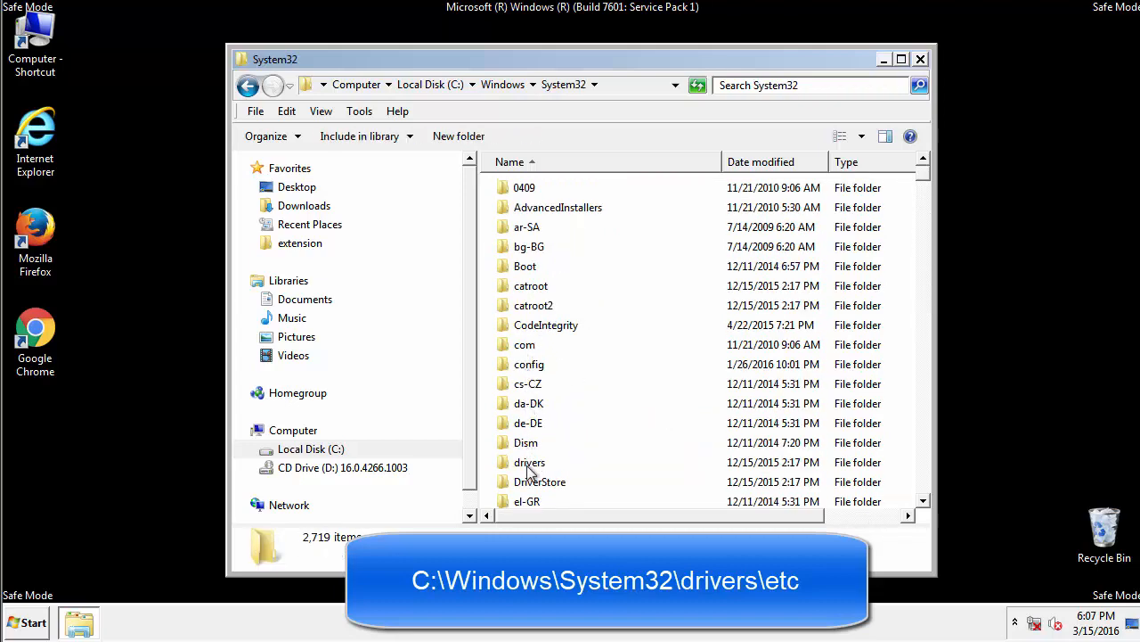
pyautogui.doubleClick(529, 461)
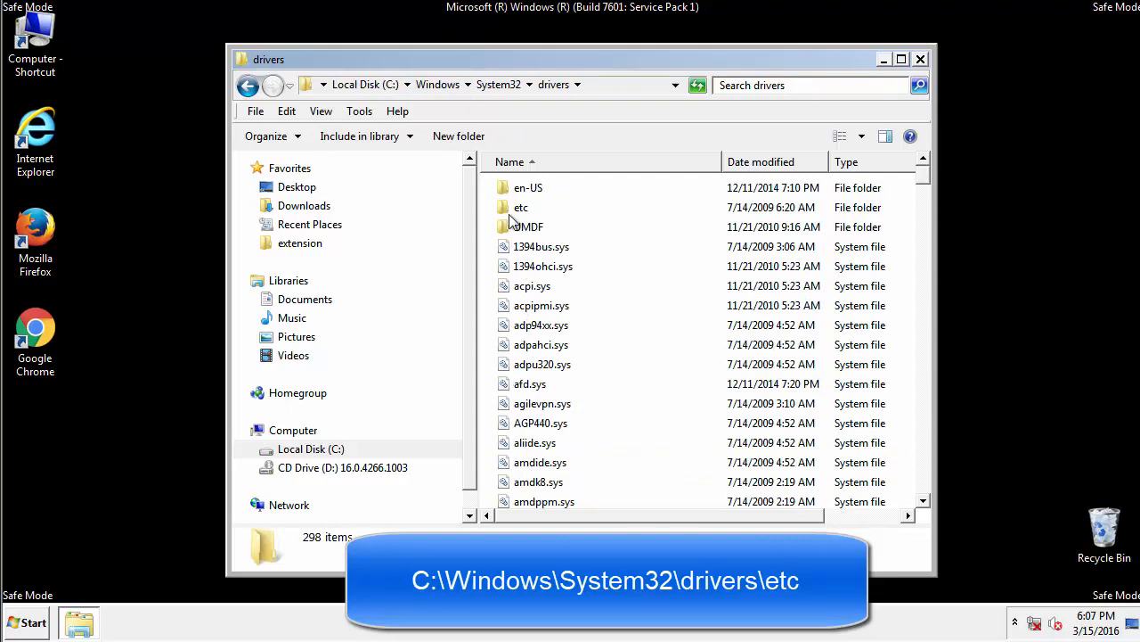
# Edit the hosts file in etc, deleting the four added IP-to-domain lines, then save and close it.
pyautogui.doubleClick(521, 206)
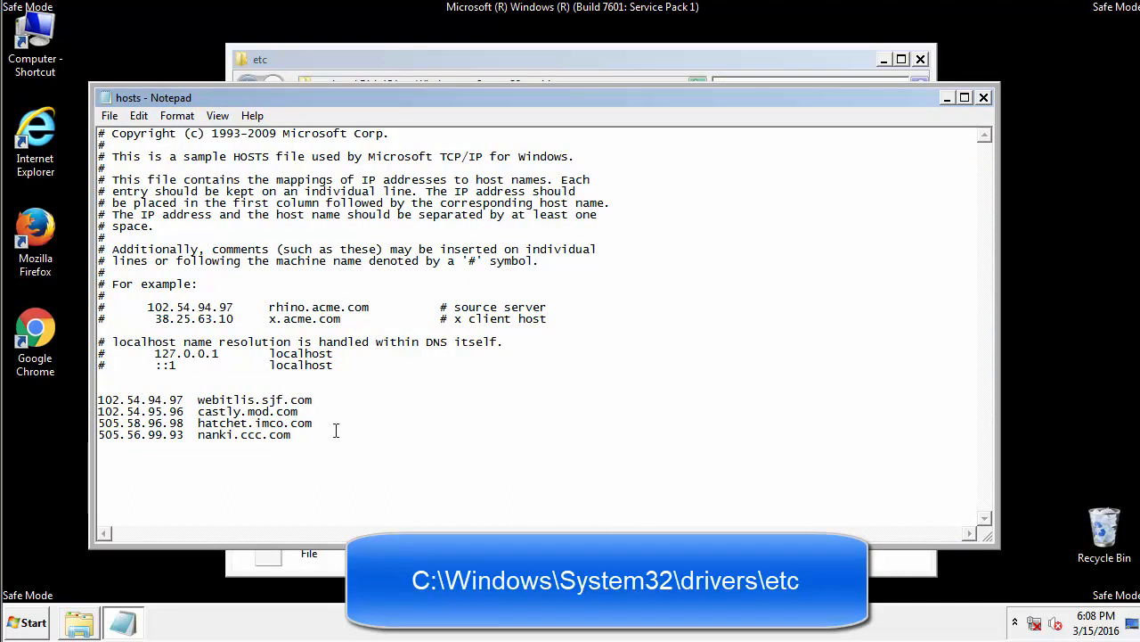
pyautogui.moveTo(100, 400); pyautogui.dragTo(313, 436)
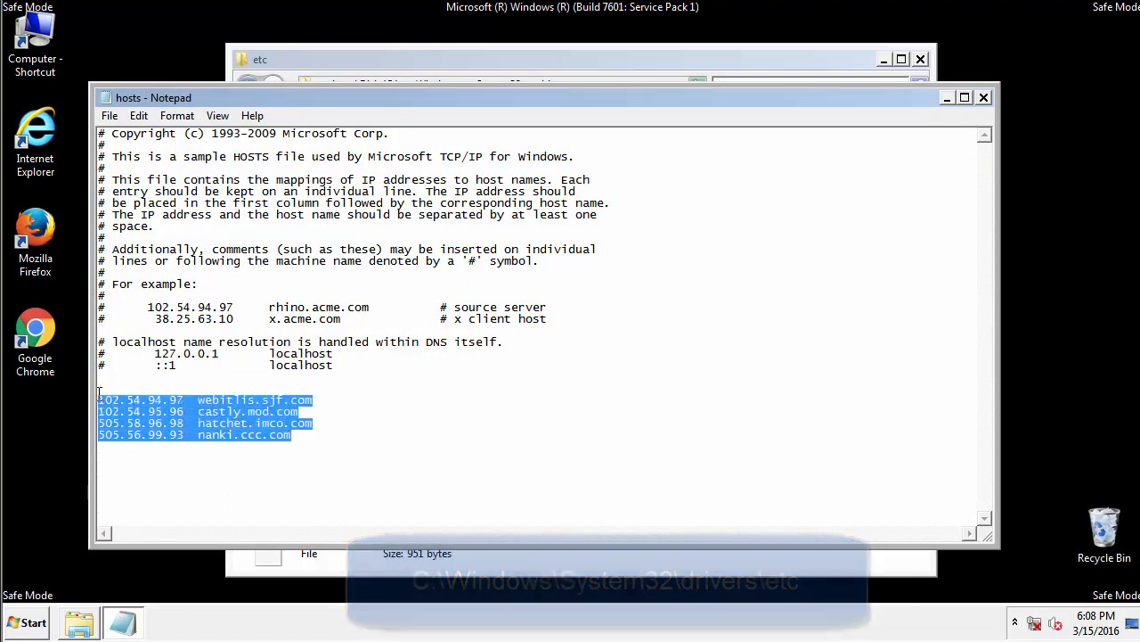
pyautogui.press('Delete')
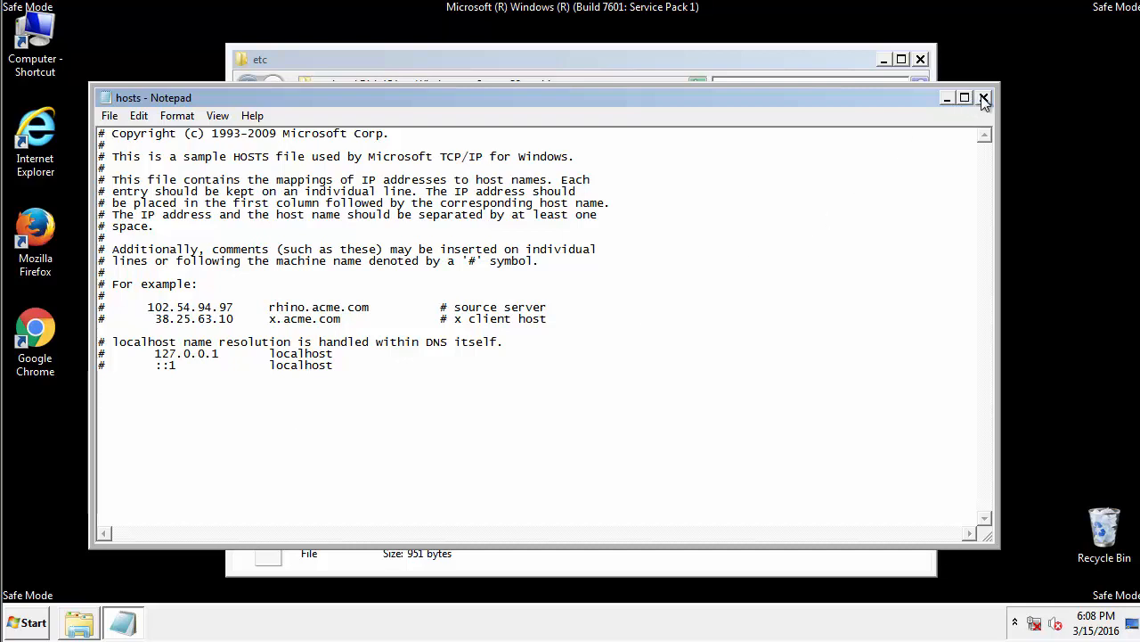
pyautogui.click(984, 96)
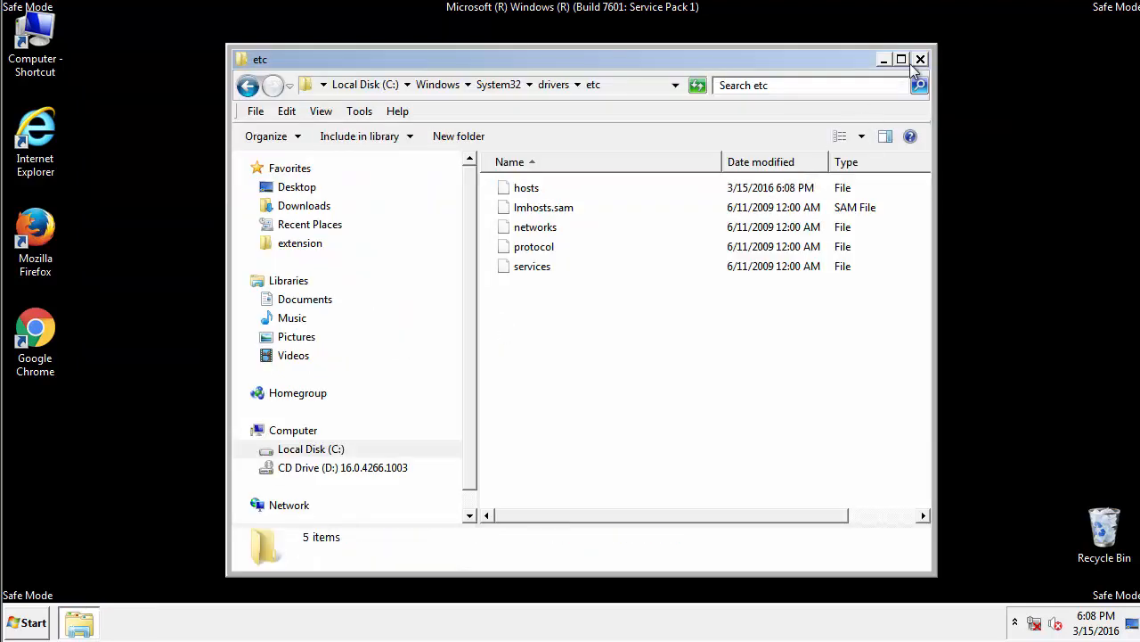
# Close the etc window and explore the Startup folder from Start > All Programs.
pyautogui.click(919, 59)
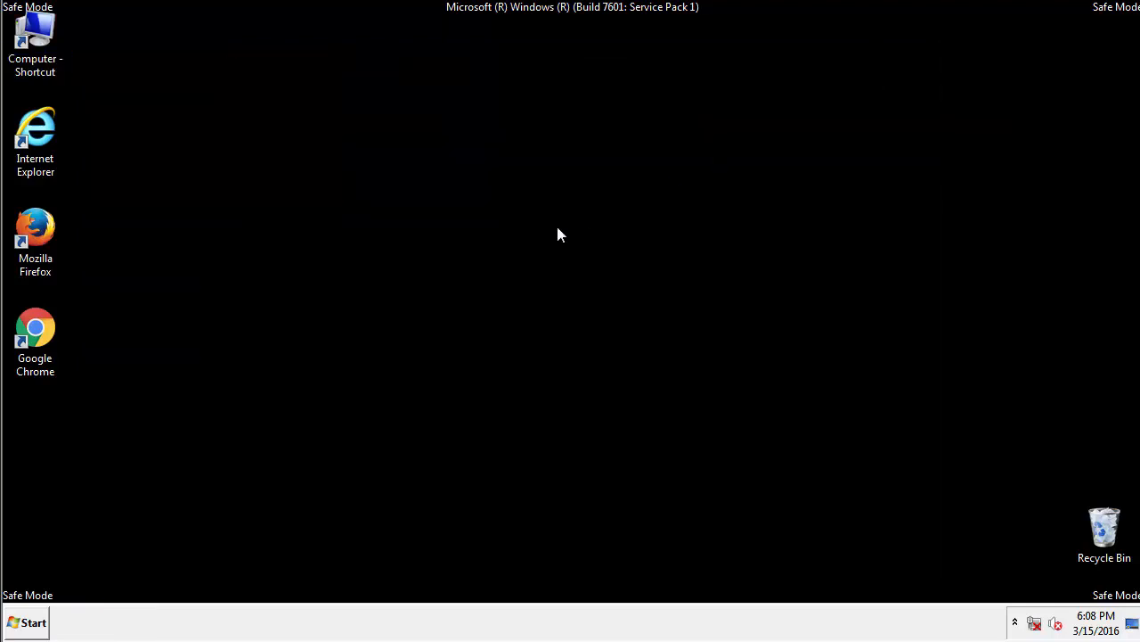
pyautogui.click(27, 622)
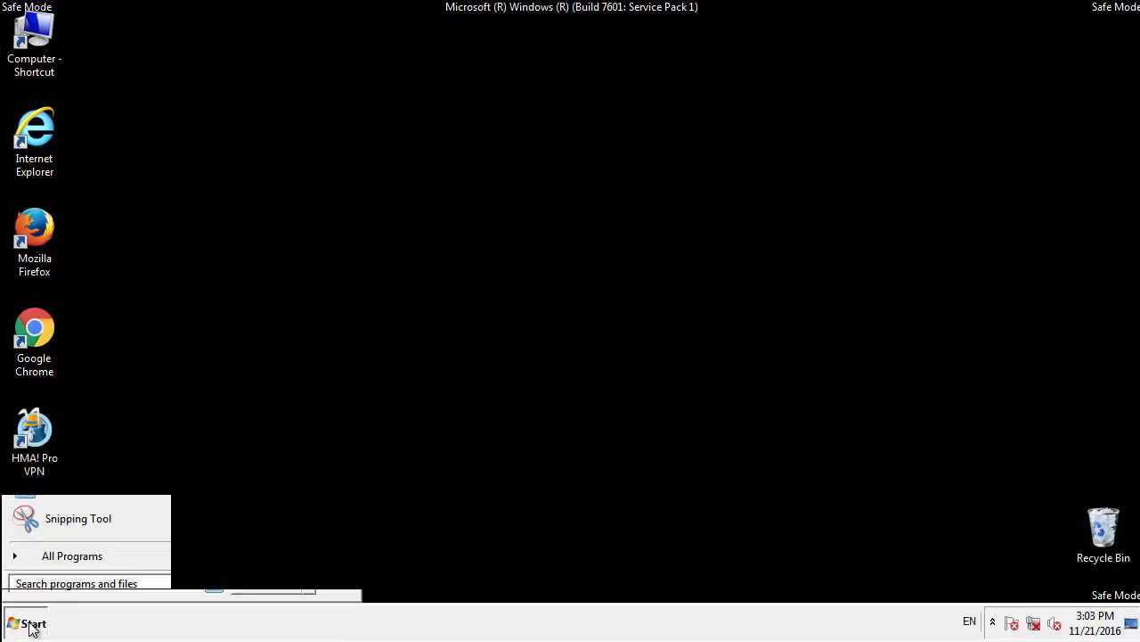
pyautogui.click(71, 556)
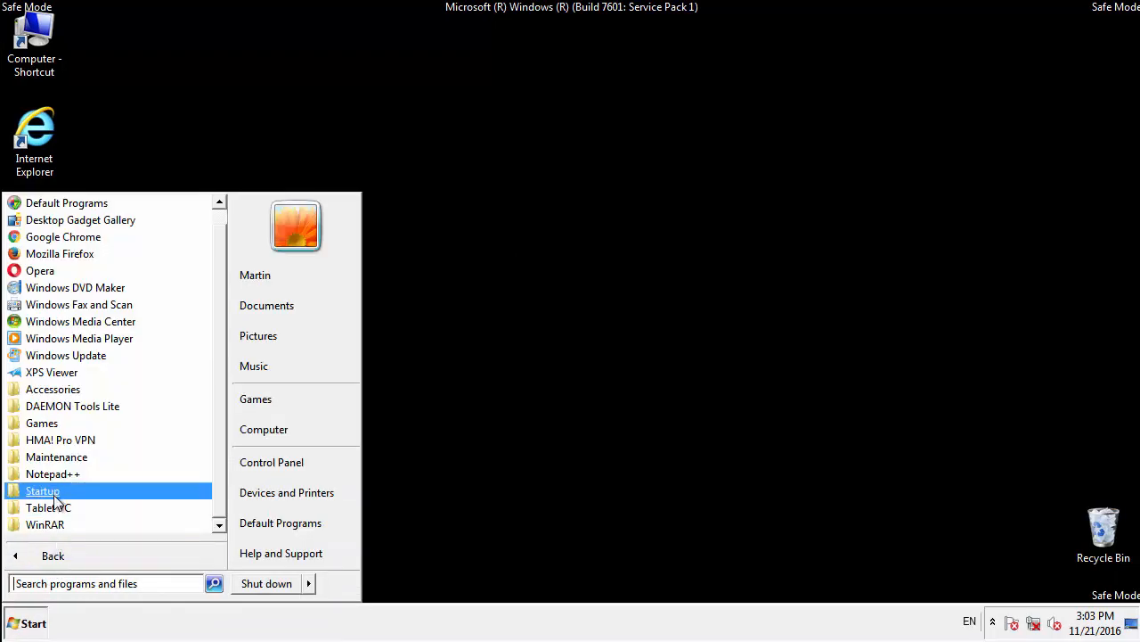
pyautogui.rightClick(43, 492)
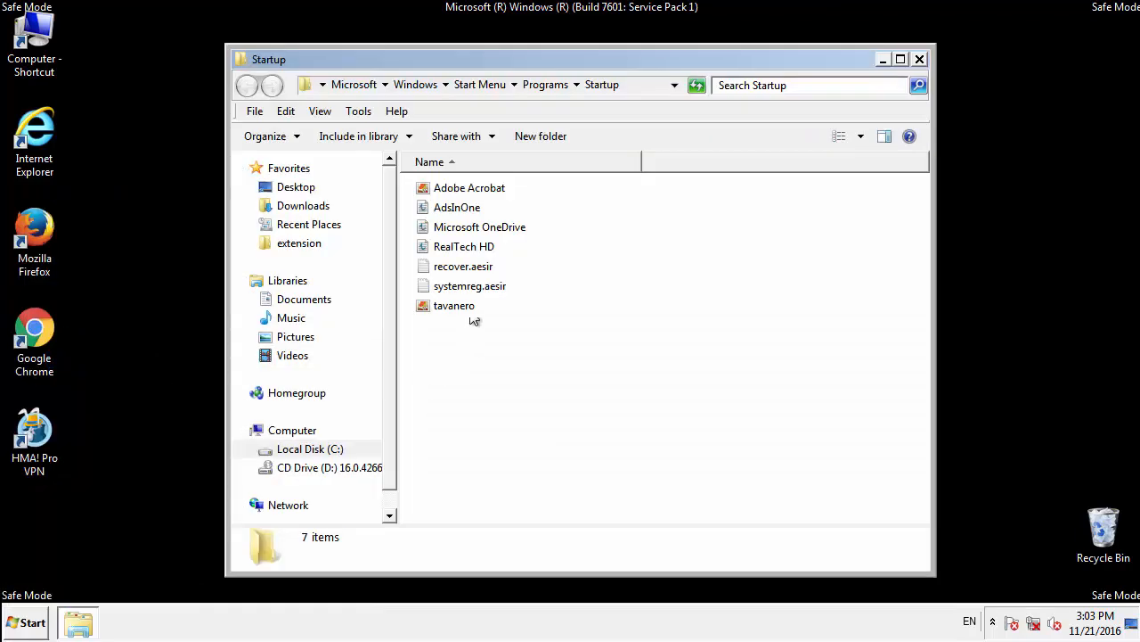
# Delete AdsInOne, recover.aesir, systemreg.aesir and tavanero from Startup, confirming the Recycle Bin prompt.
pyautogui.click(457, 207)
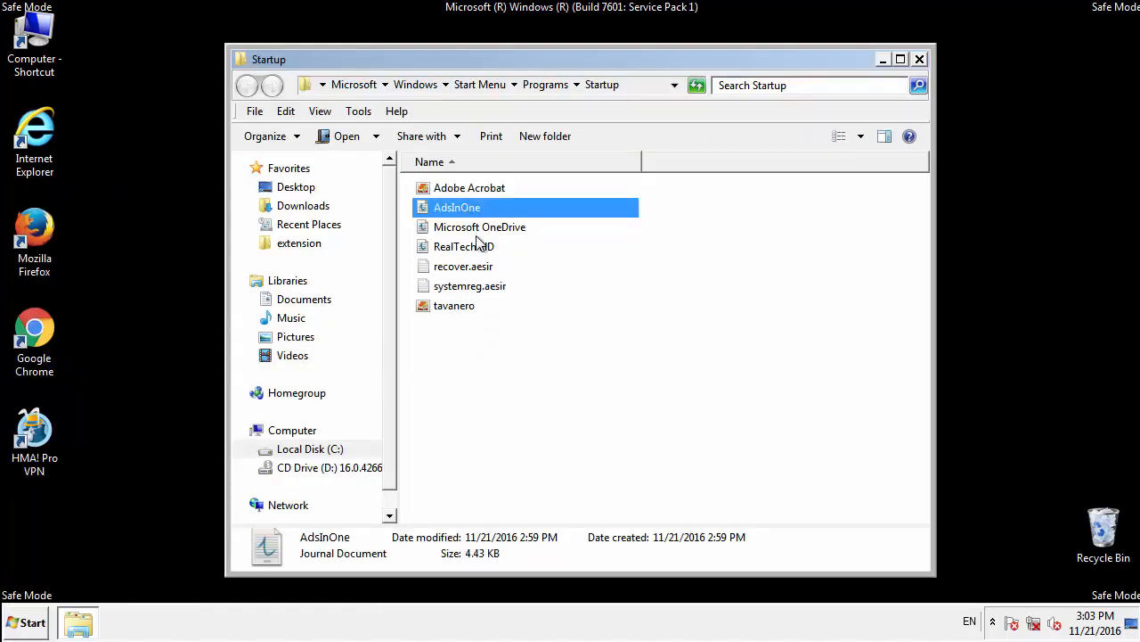
pyautogui.click(470, 285)
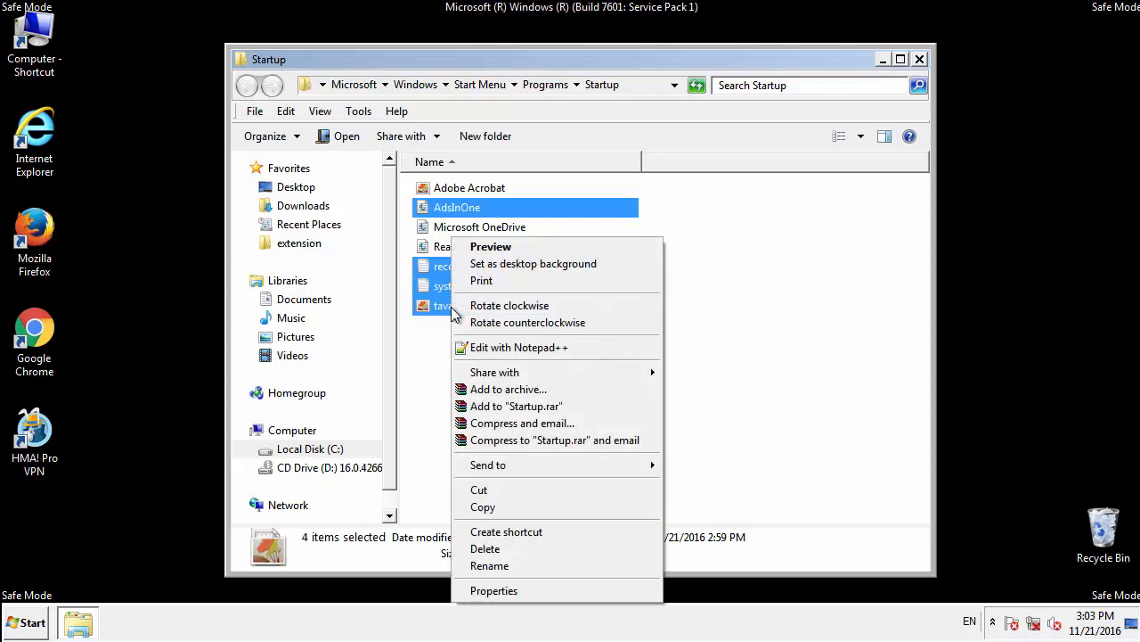
pyautogui.click(484, 549)
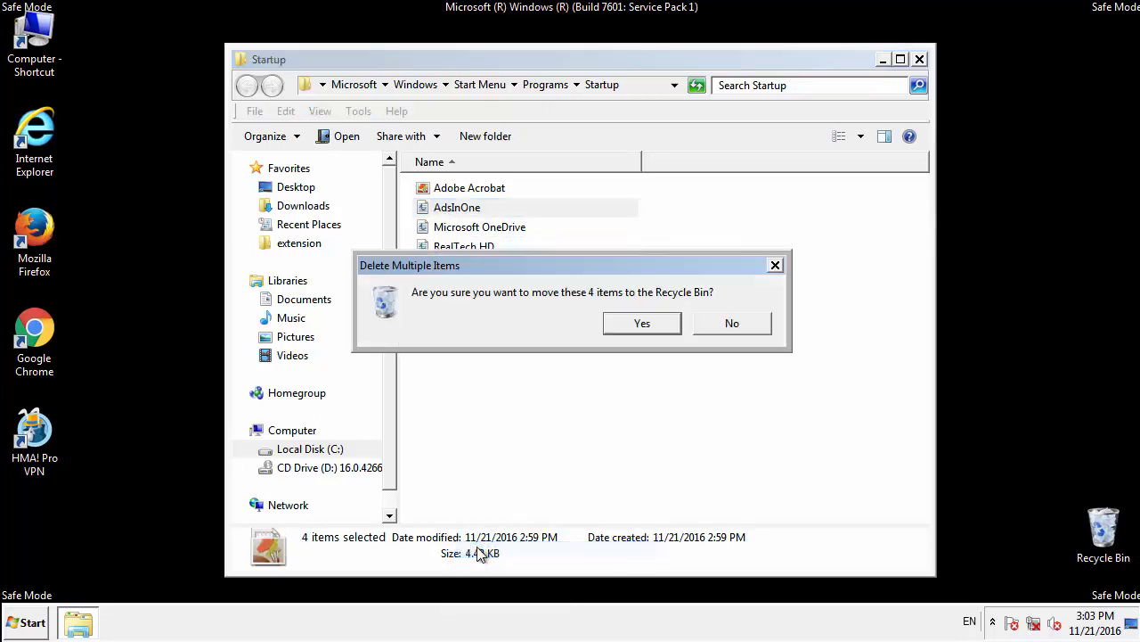
pyautogui.click(642, 322)
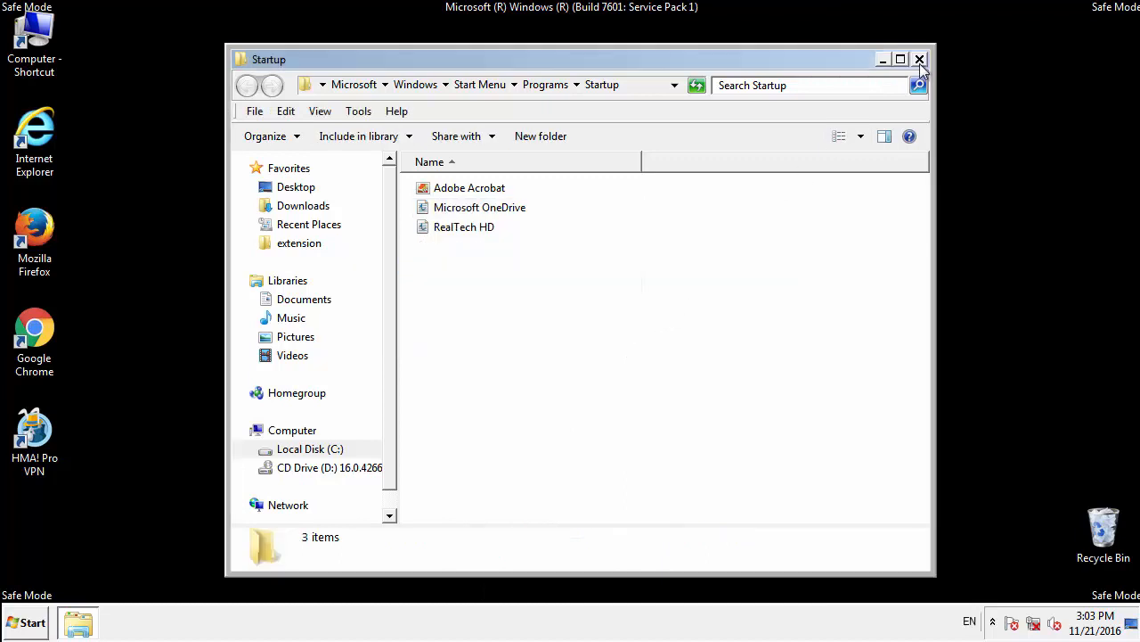
# Launch regedit and expand HKLM > SOFTWARE > Microsoft > Windows > CurrentVersion to the Run key.
pyautogui.click(920, 59)
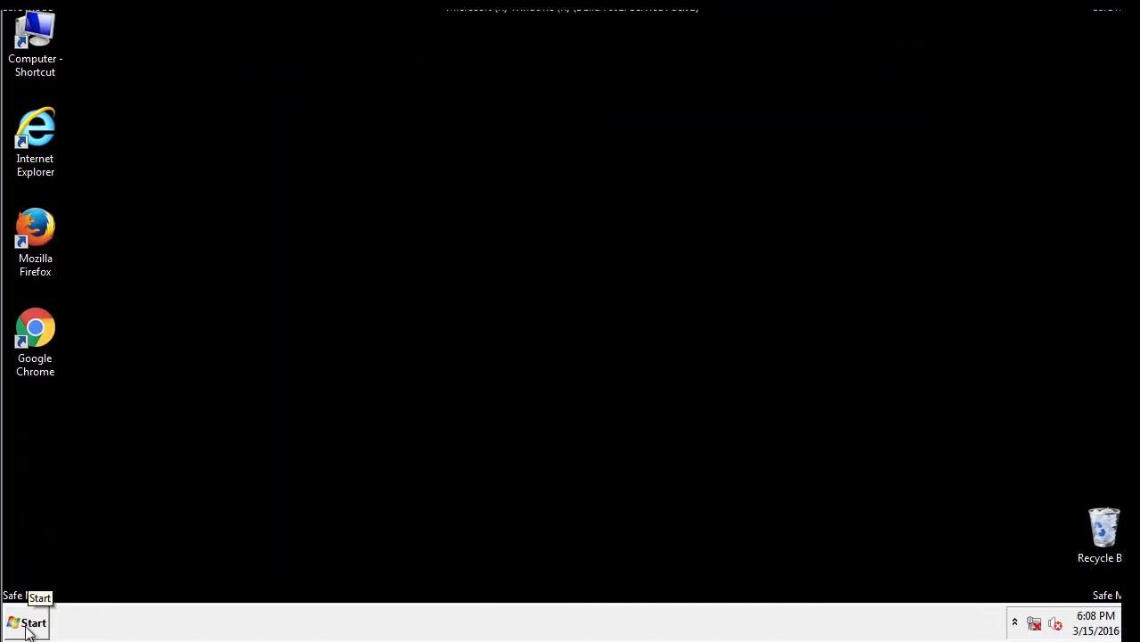
pyautogui.click(29, 622)
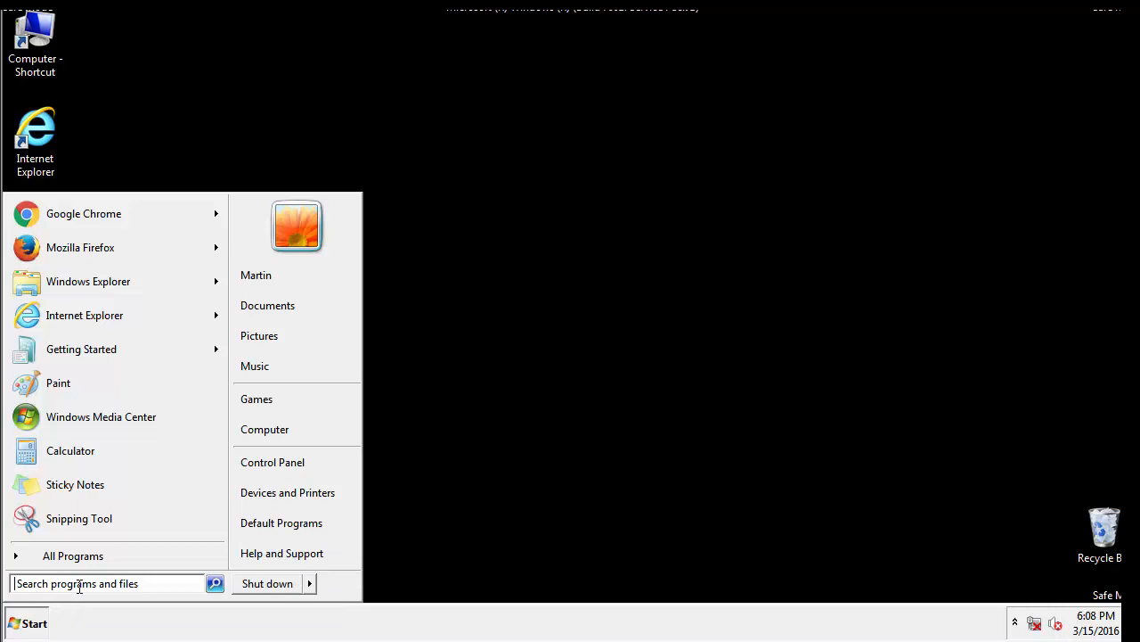
pyautogui.write('reged')
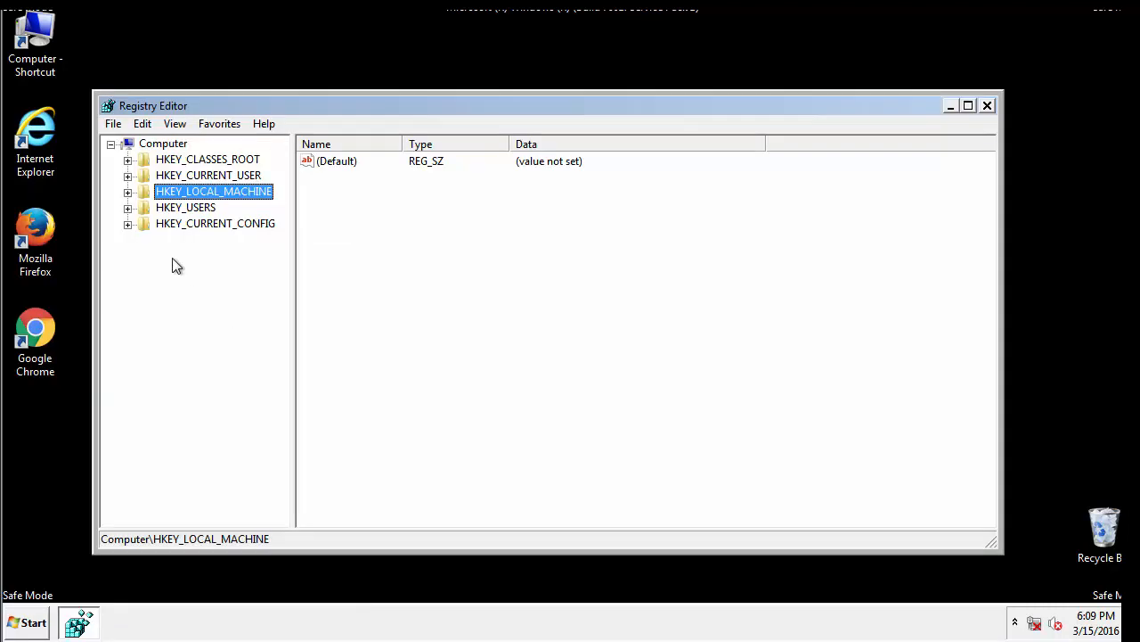
pyautogui.click(128, 191)
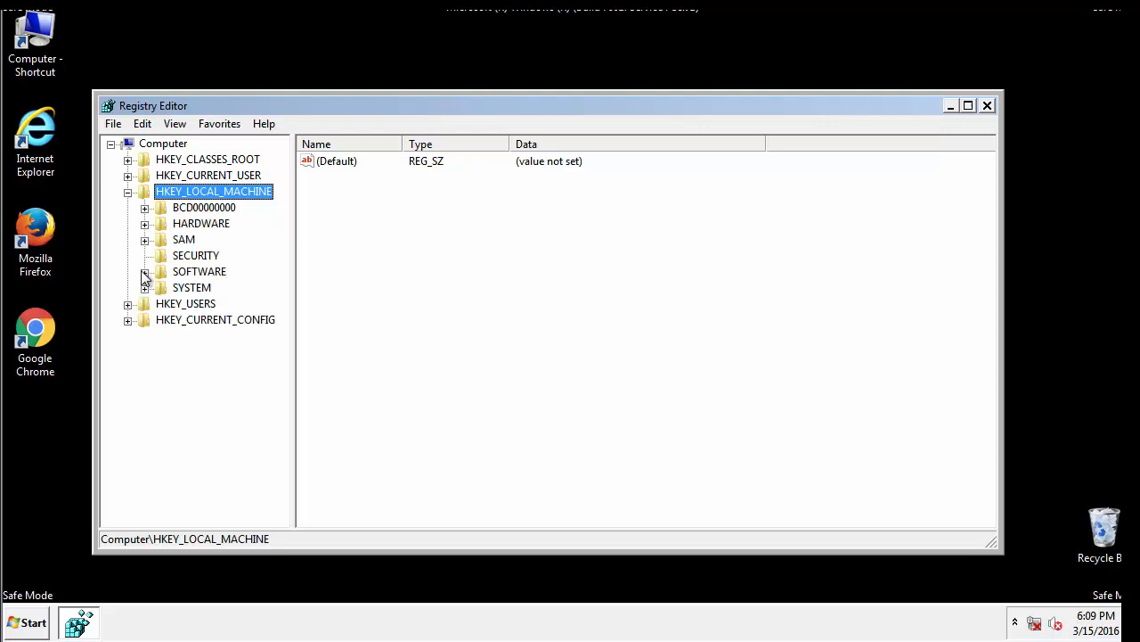
pyautogui.click(146, 271)
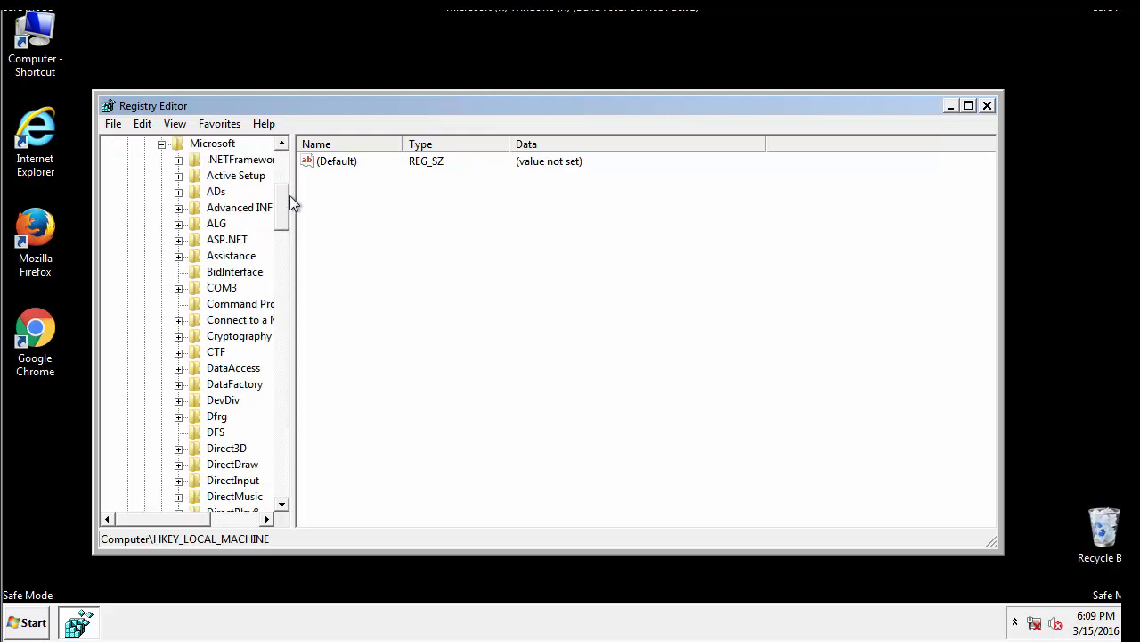
pyautogui.scroll(-3)
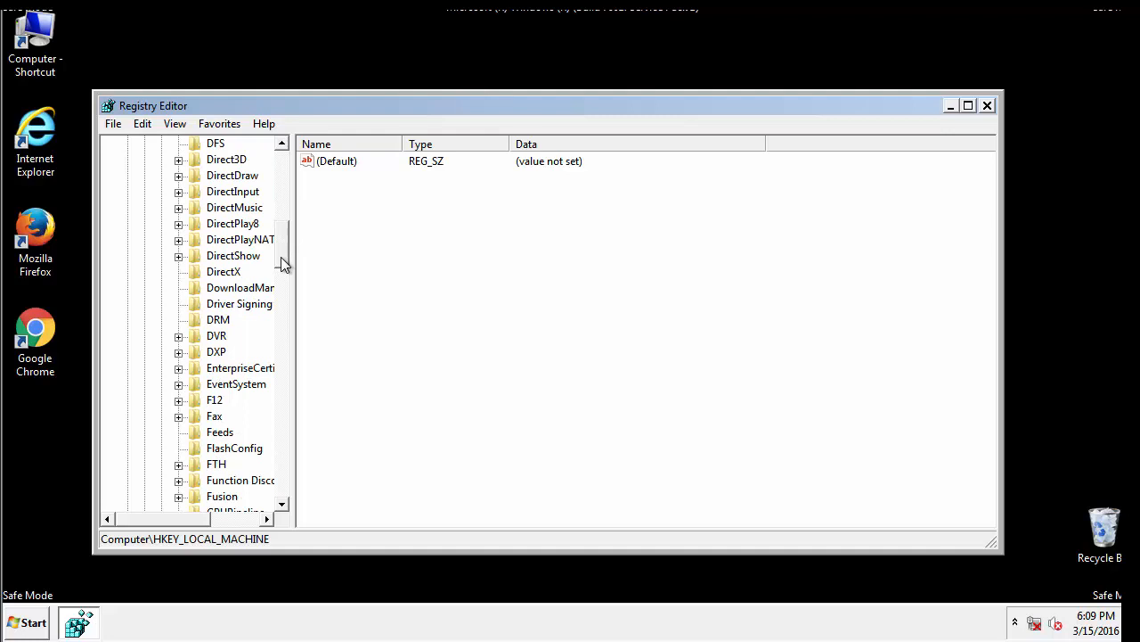
pyautogui.scroll(-3)
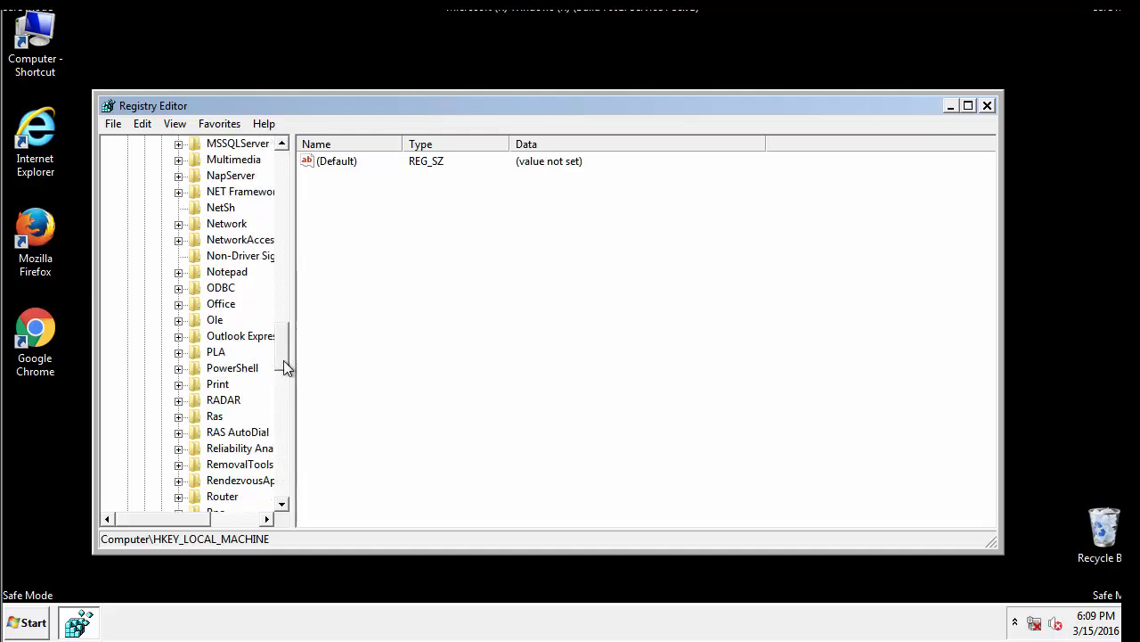
pyautogui.scroll(-3)
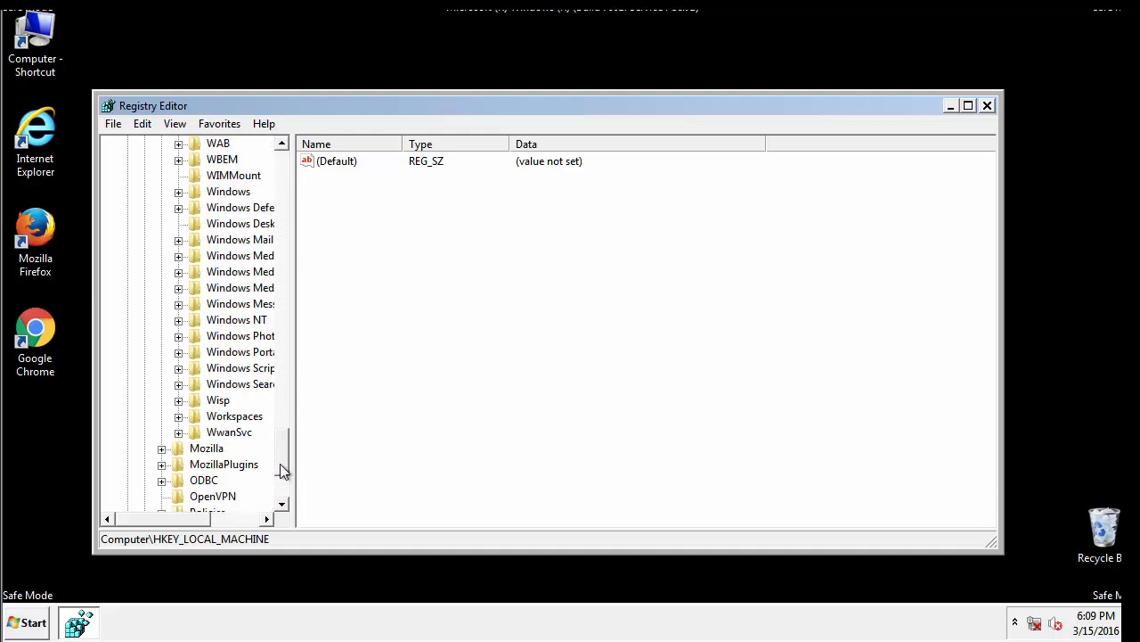
pyautogui.click(179, 271)
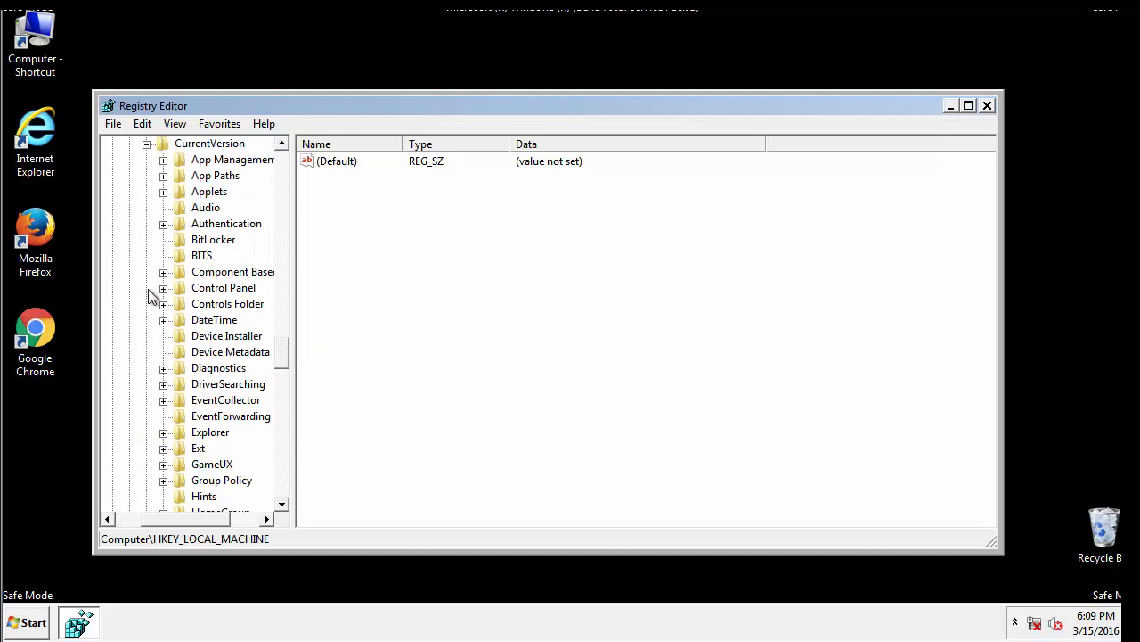
pyautogui.scroll(-3)
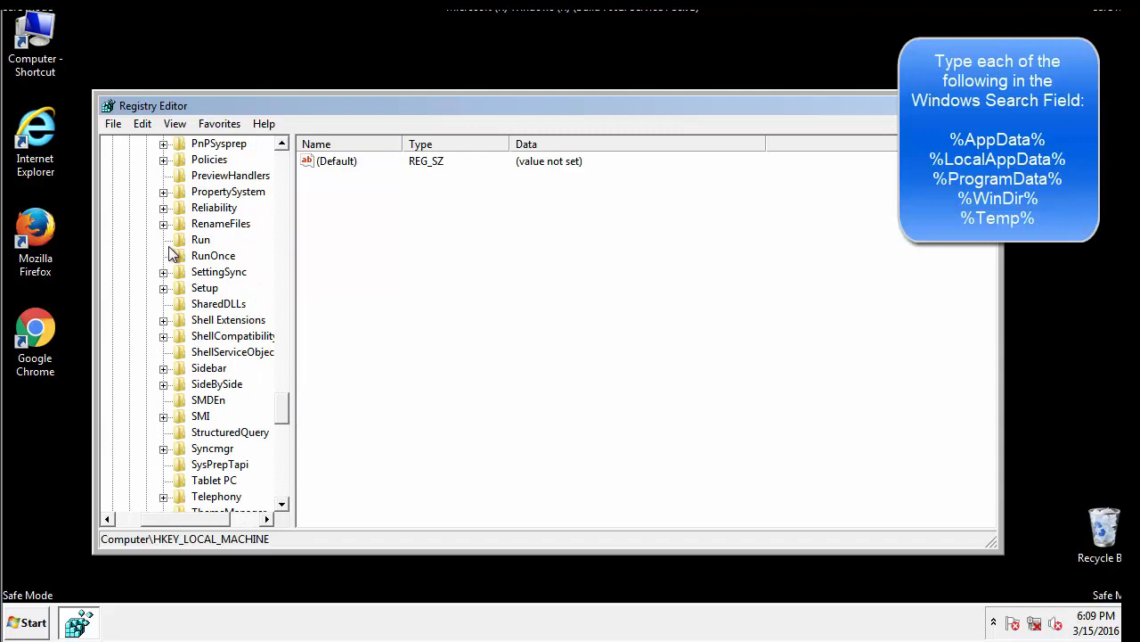
pyautogui.click(200, 238)
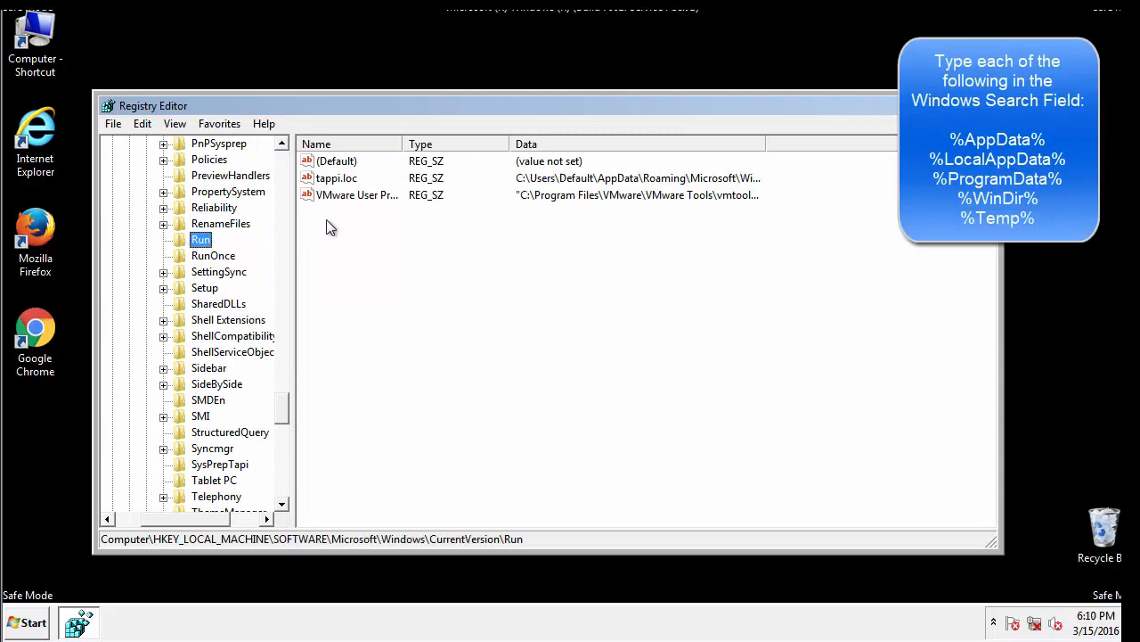
pyautogui.moveTo(734, 196)
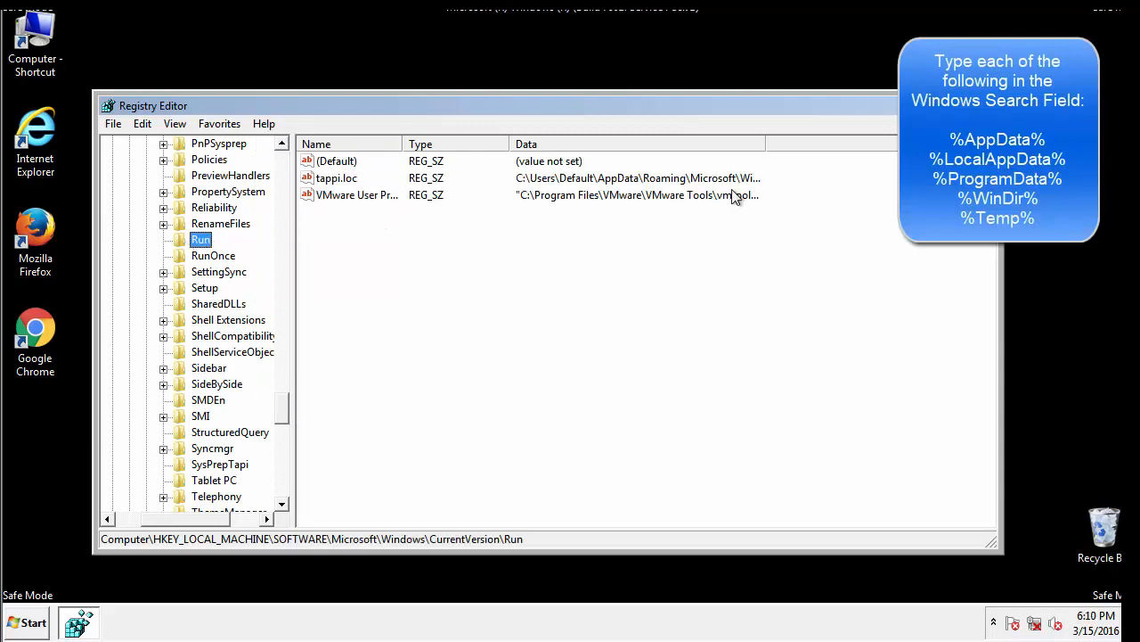
# Delete the malicious tappi.loc value from the Run key and confirm the permanent deletion.
pyautogui.doubleClick(337, 178)
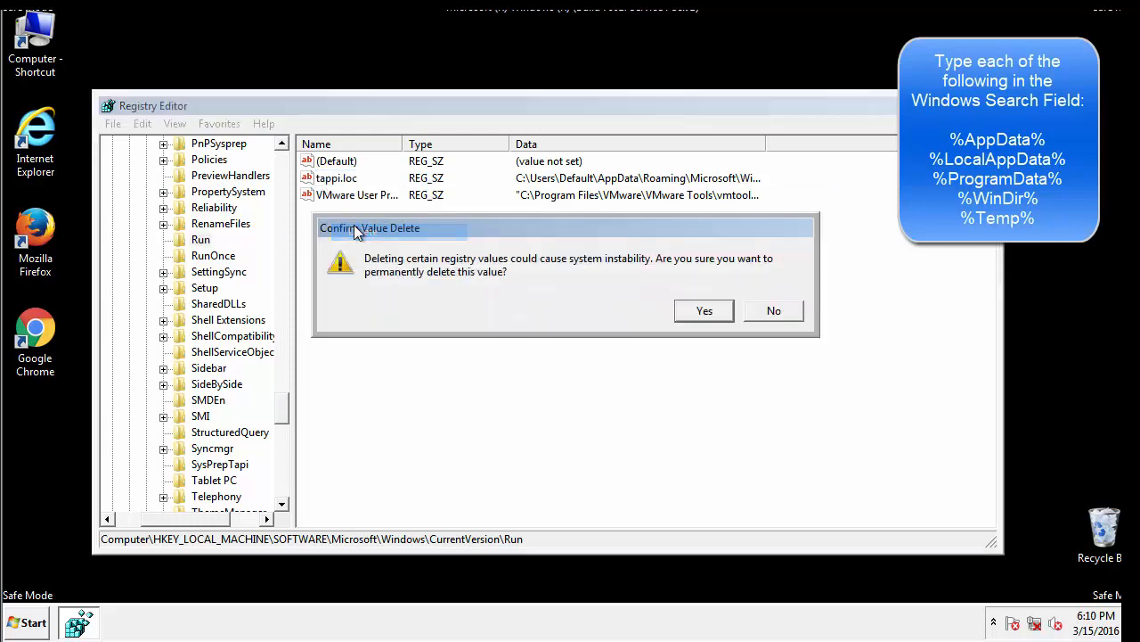
pyautogui.click(703, 311)
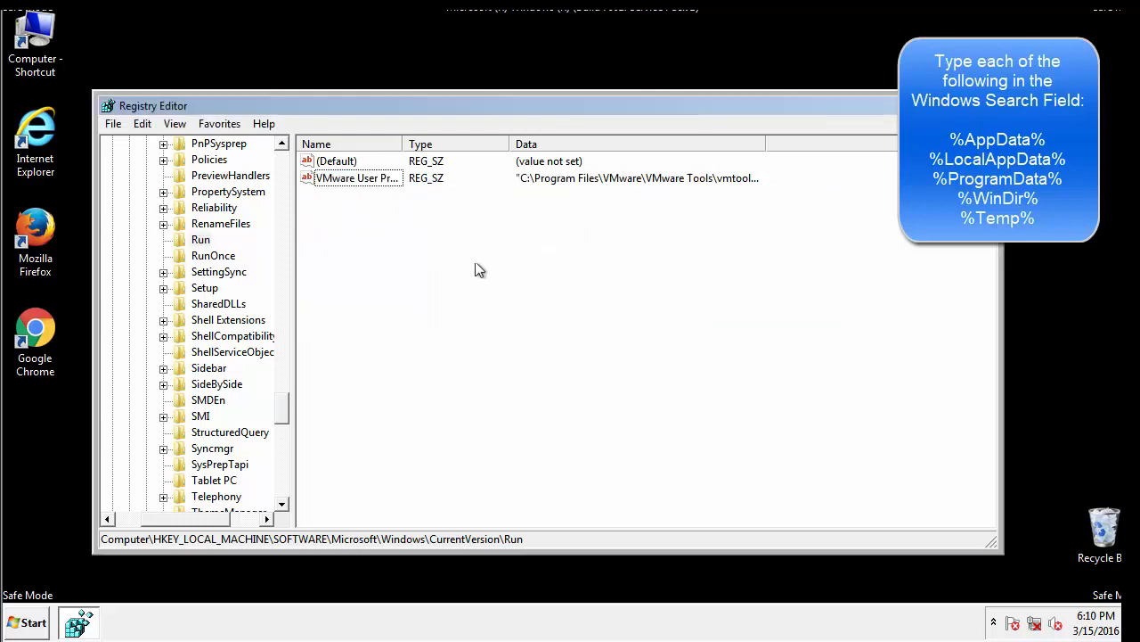
pyautogui.scroll(-3)
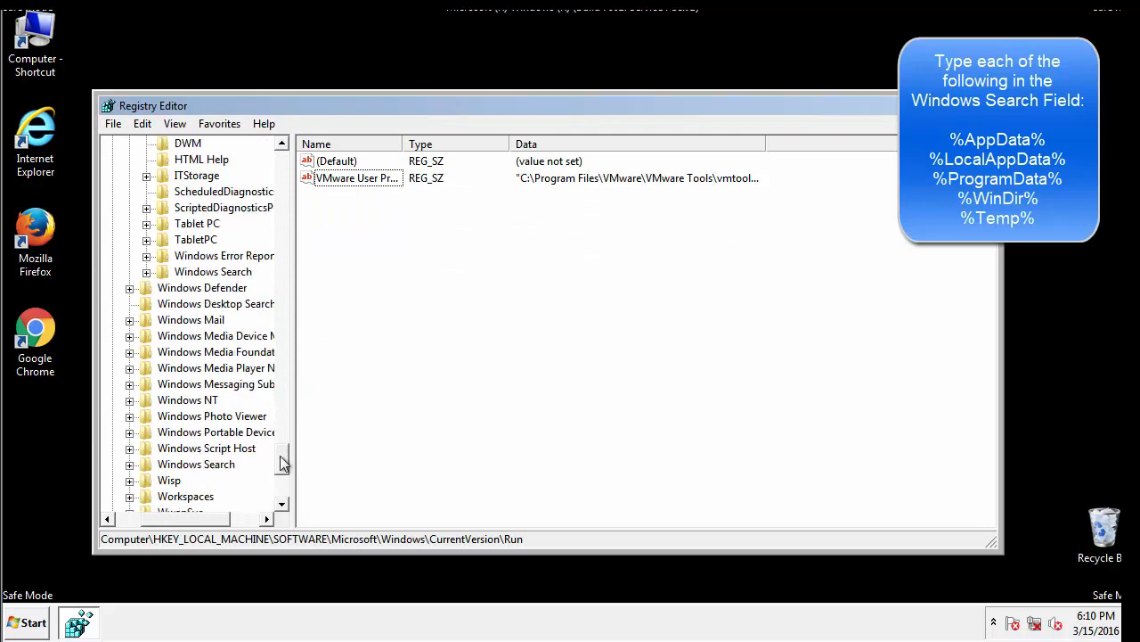
pyautogui.scroll(-3)
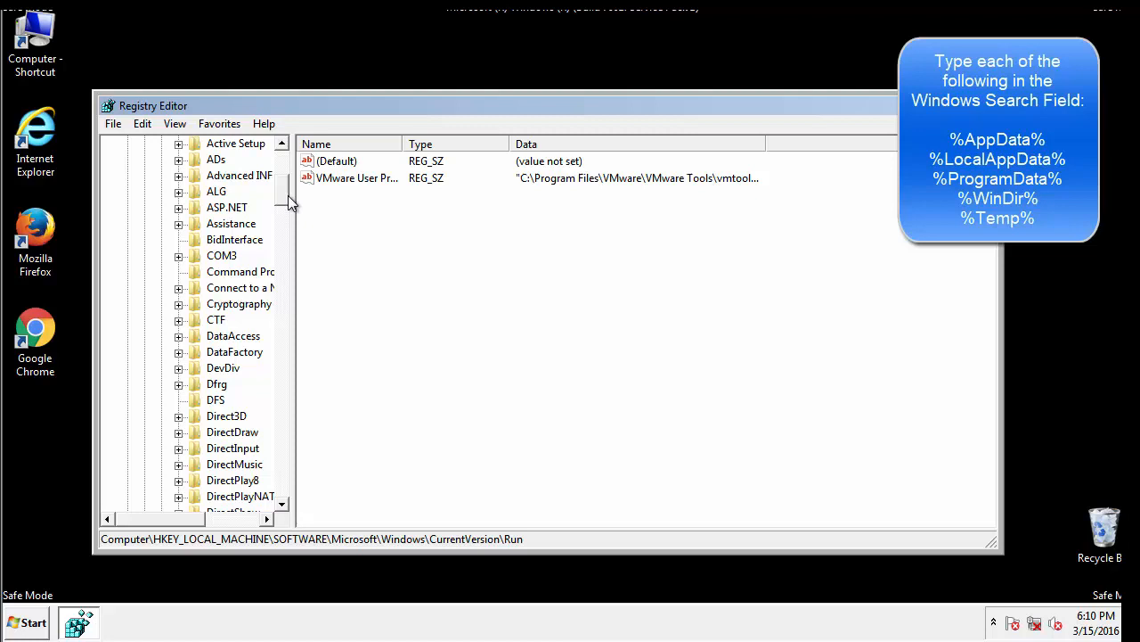
# Inspect HKEY_CURRENT_USER's CurrentVersion\Run key (only DAEMON Tools Lite), then collapse the Windows branch.
pyautogui.click(128, 191)
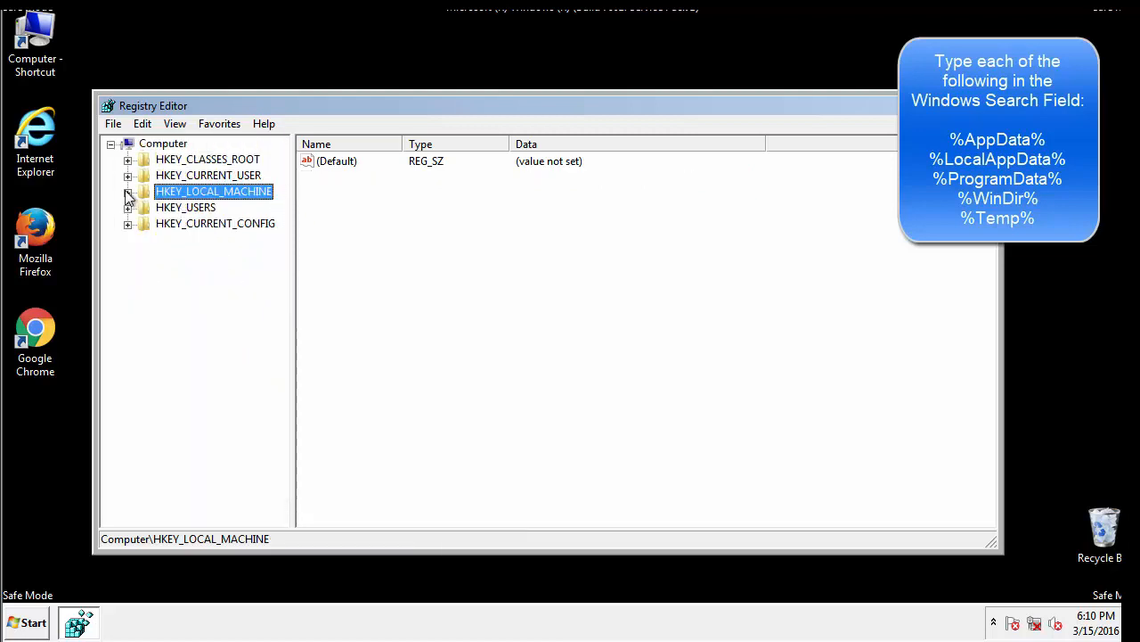
pyautogui.click(128, 175)
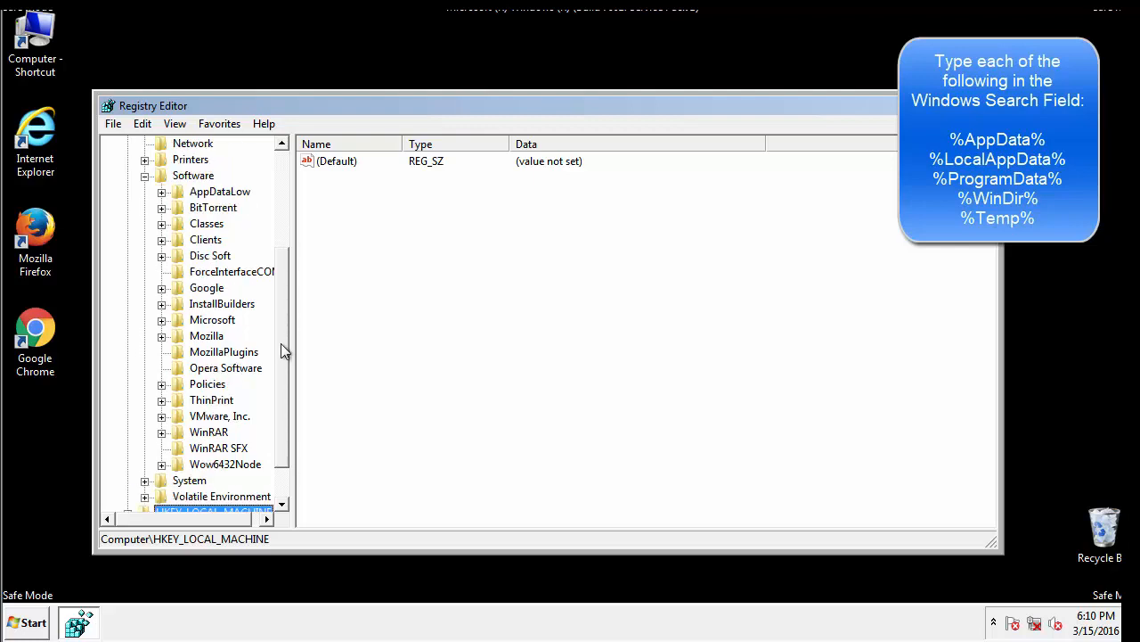
pyautogui.moveTo(181, 359)
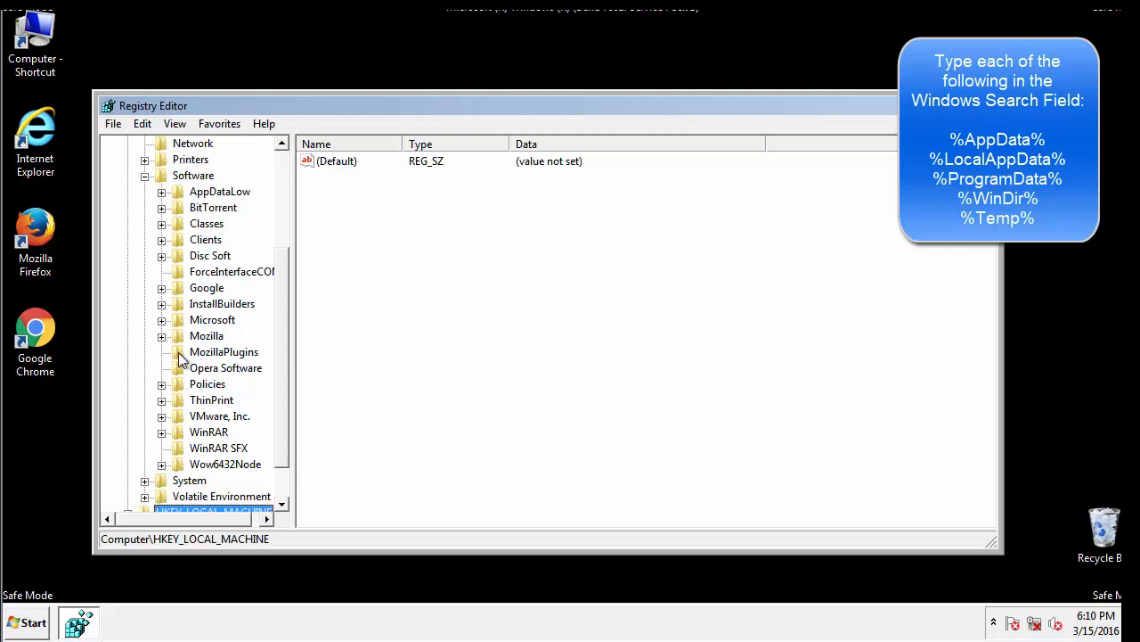
pyautogui.moveTo(174, 246)
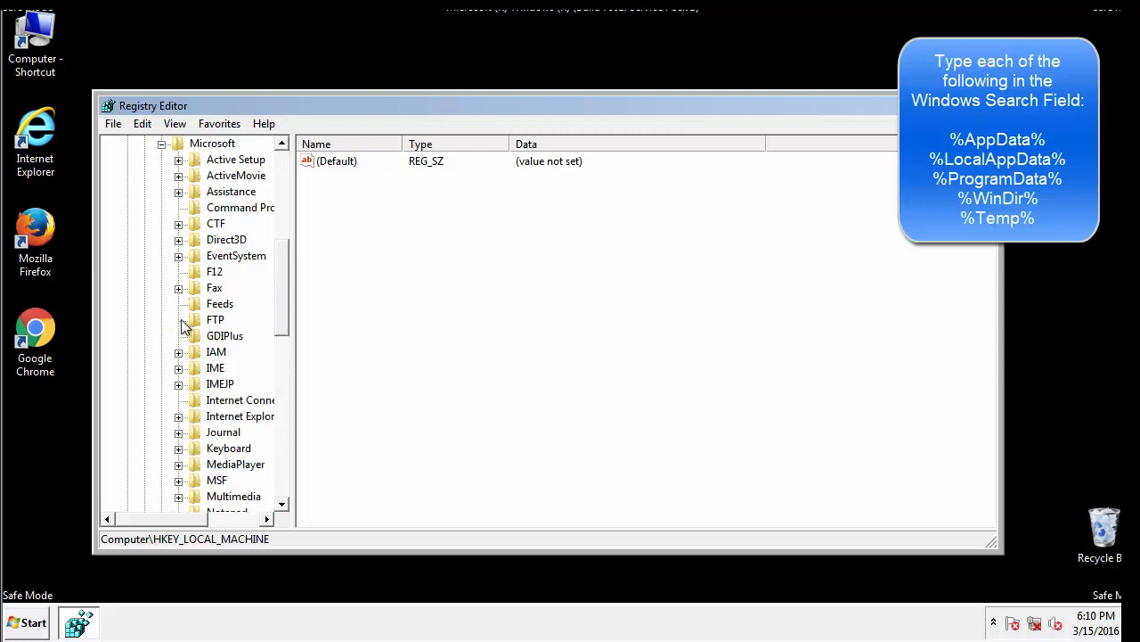
pyautogui.scroll(-3)
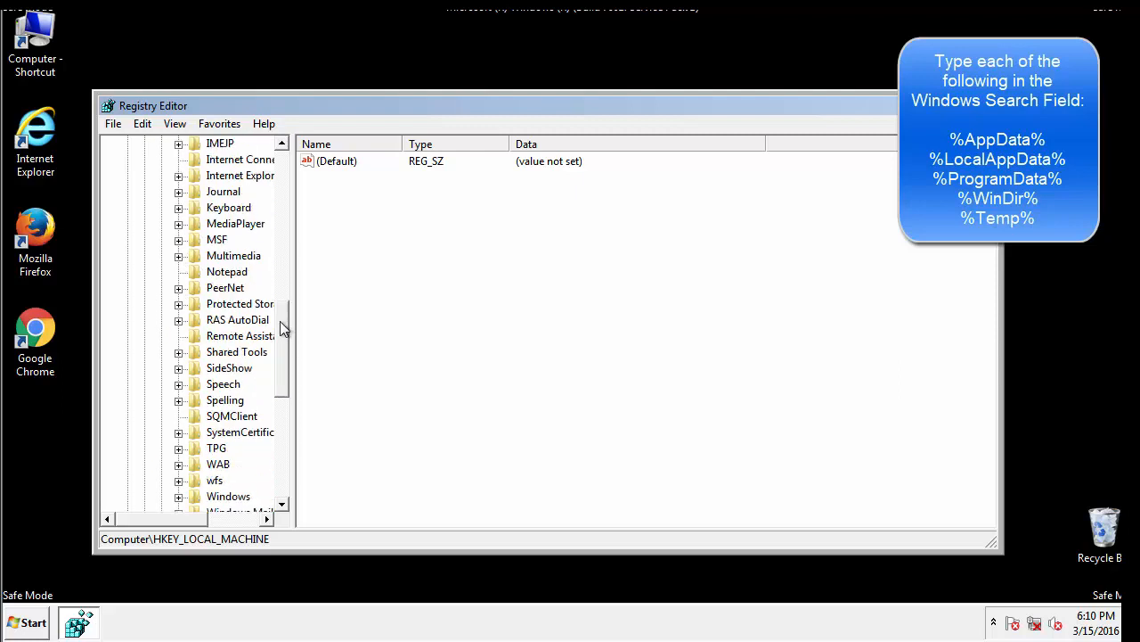
pyautogui.scroll(-3)
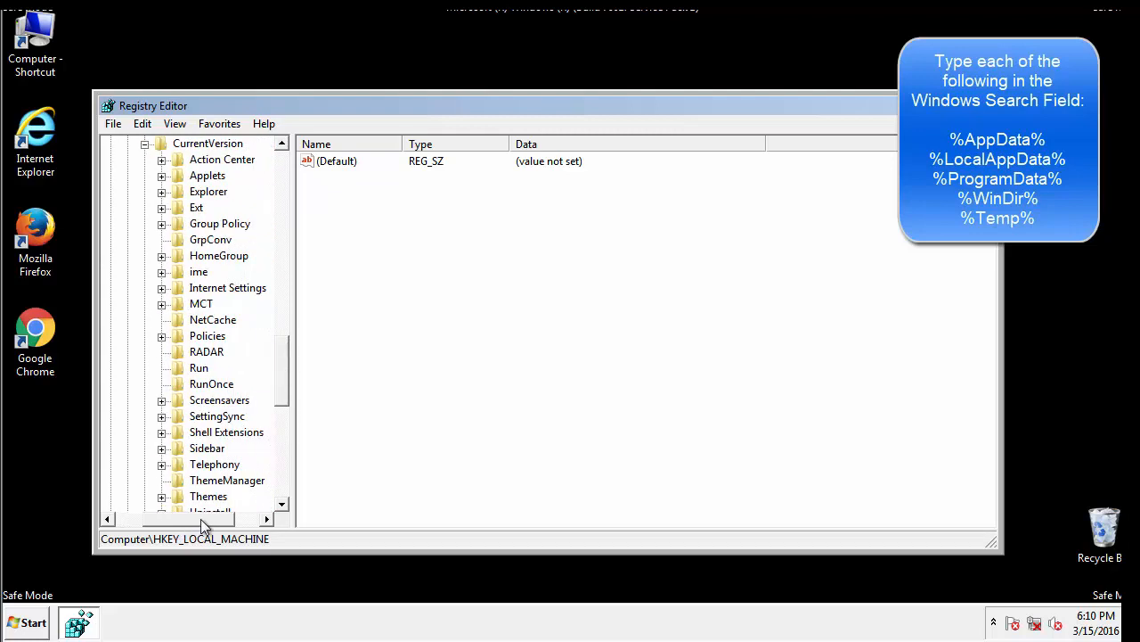
pyautogui.click(199, 368)
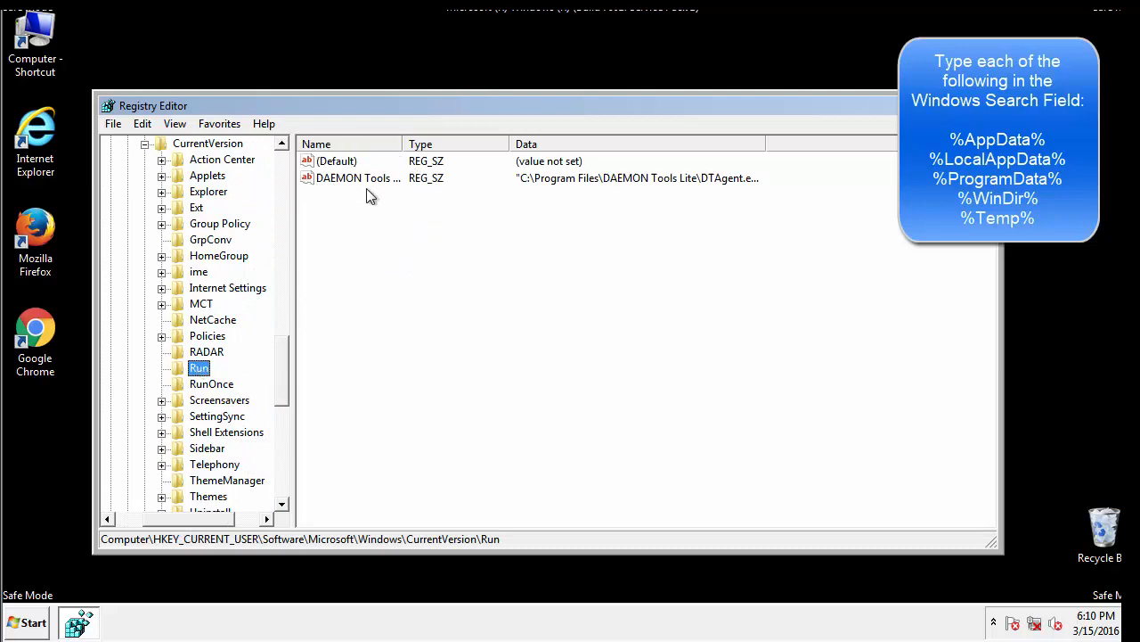
pyautogui.moveTo(488, 210)
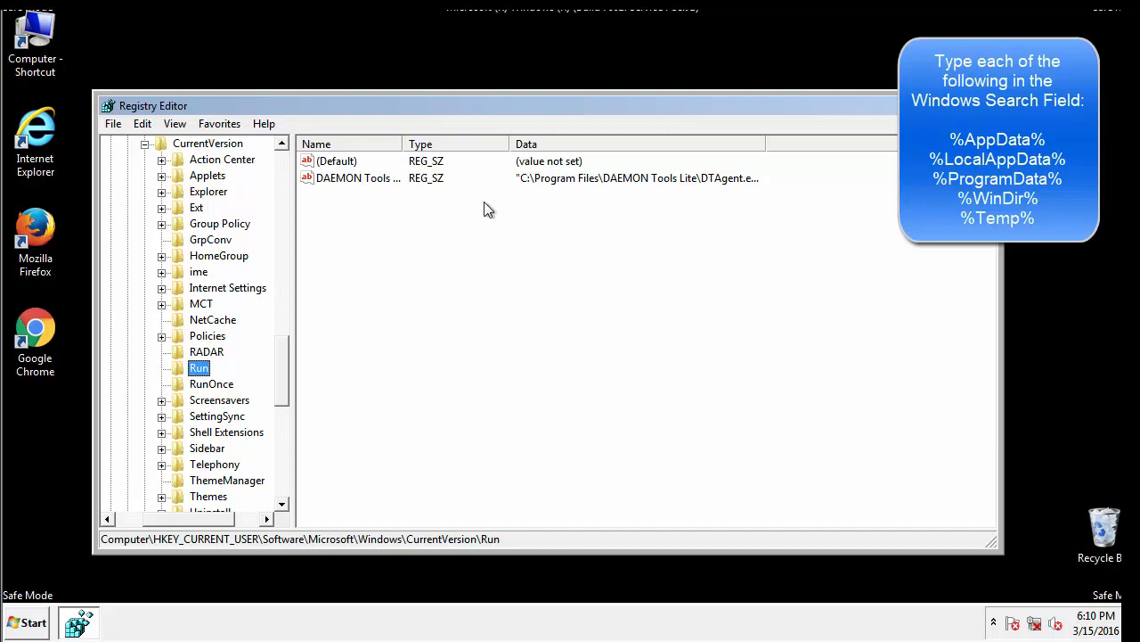
pyautogui.click(337, 160)
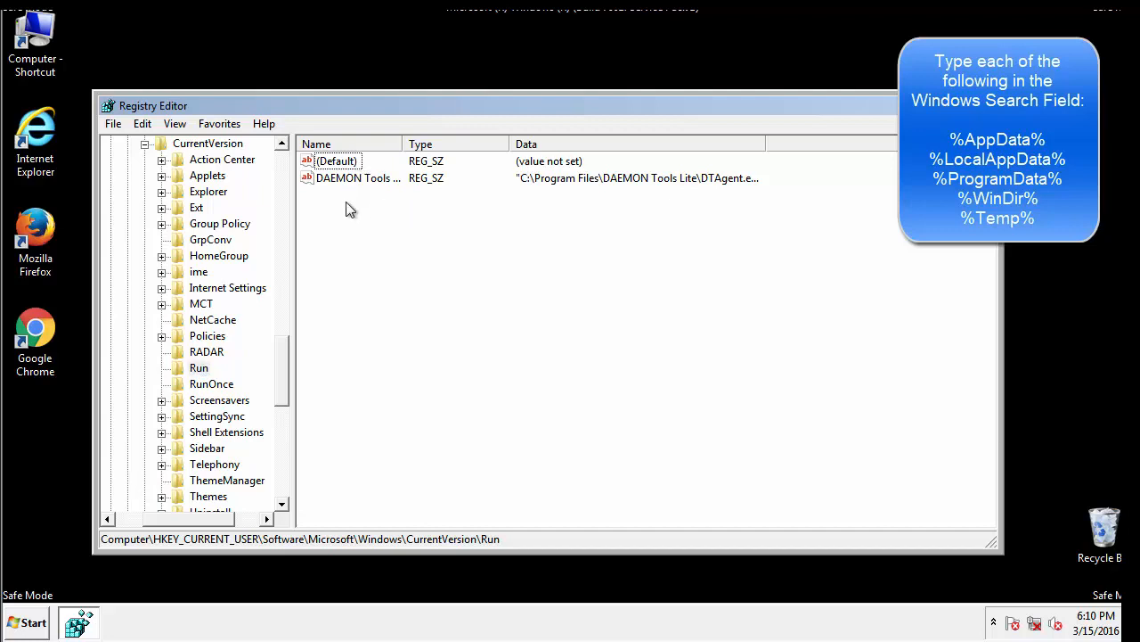
pyautogui.moveTo(414, 211)
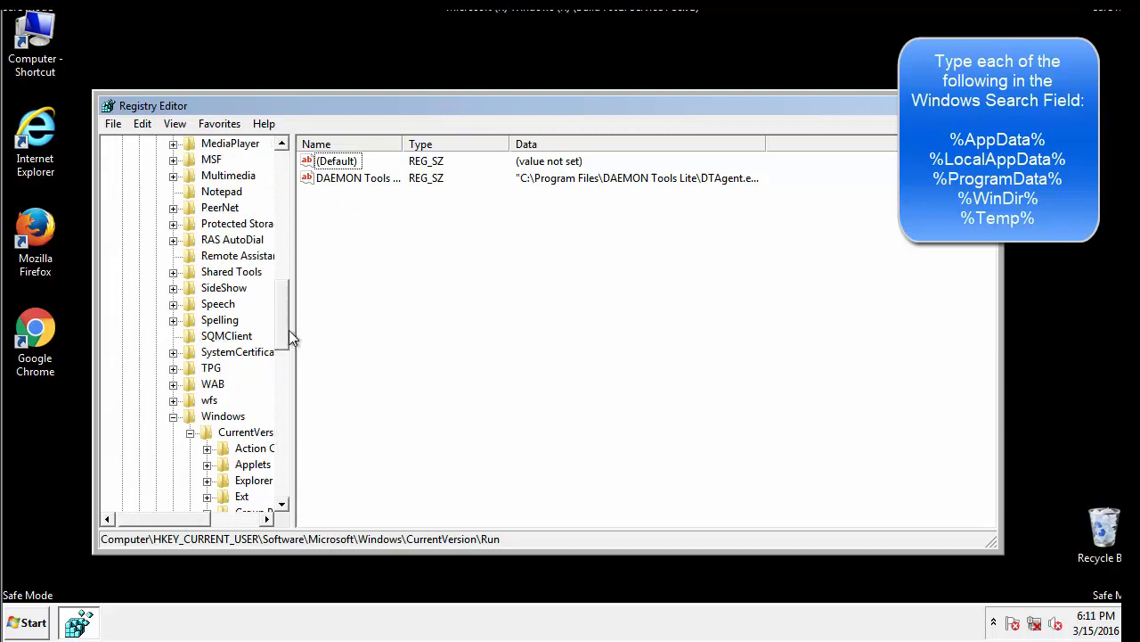
pyautogui.click(223, 415)
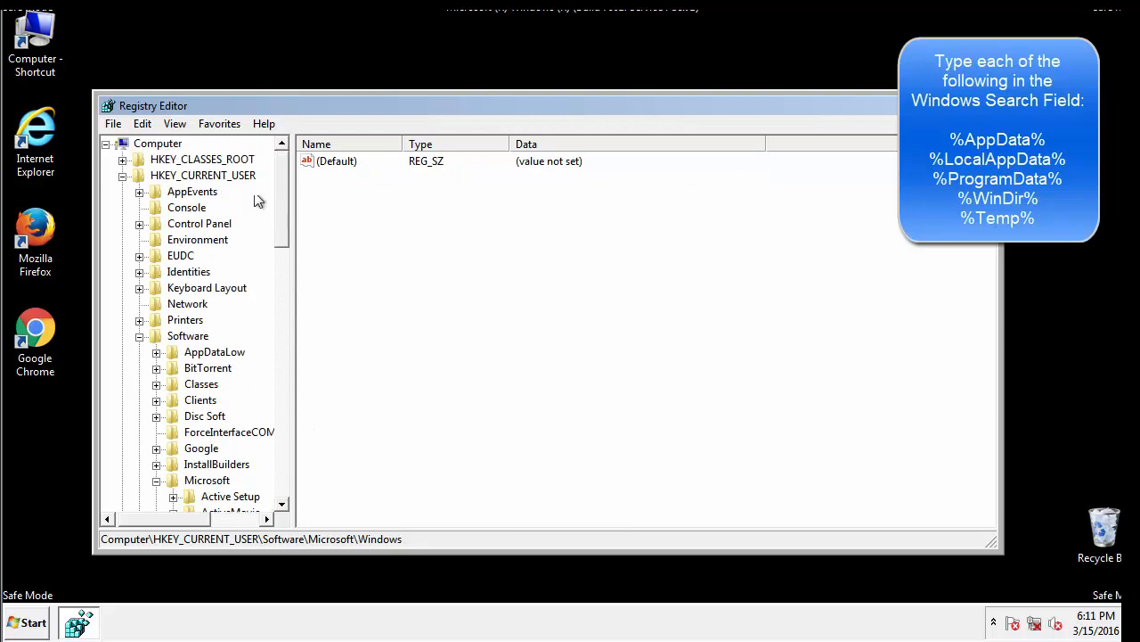
# Search the registry for %temp%, landing on the VolumeCaches Temporary Files key.
pyautogui.click(142, 123)
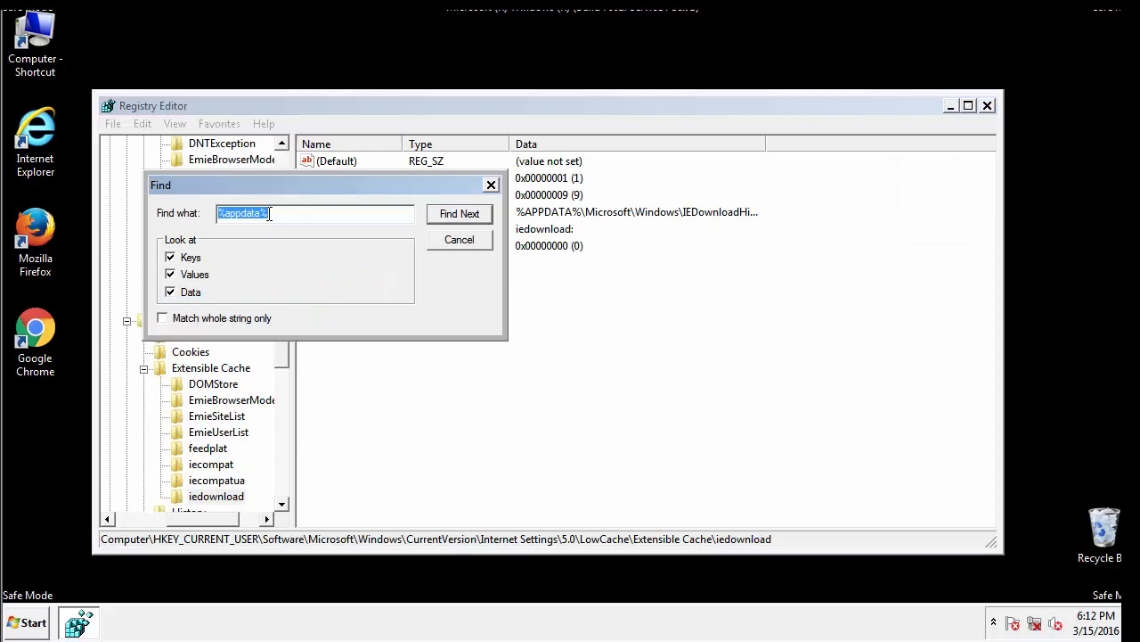
pyautogui.write('%t')
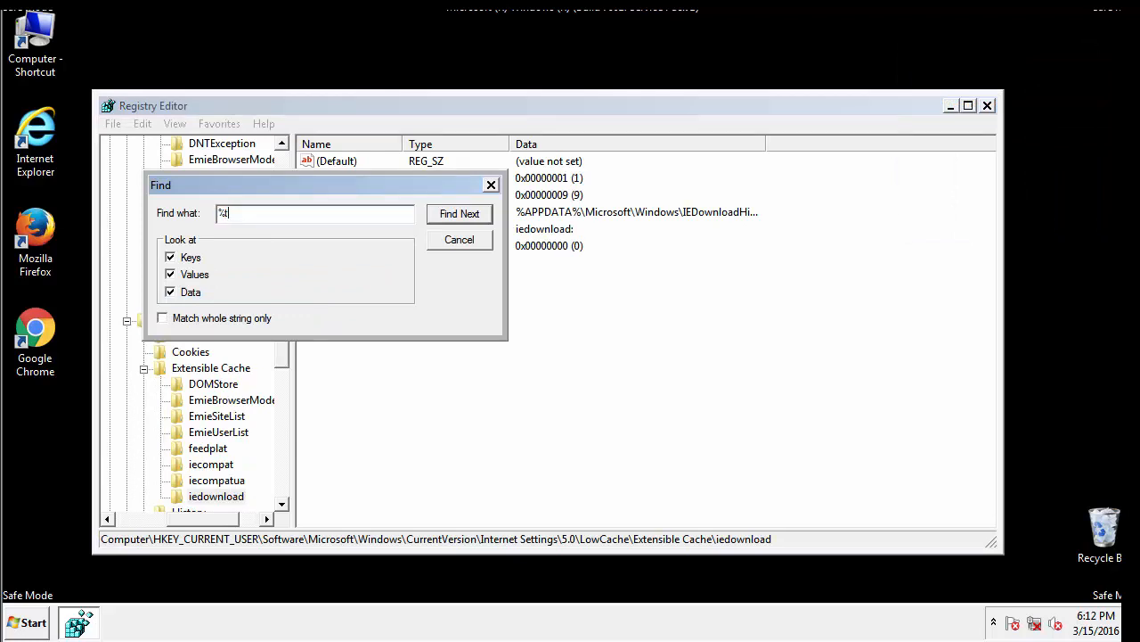
pyautogui.write('temp%')
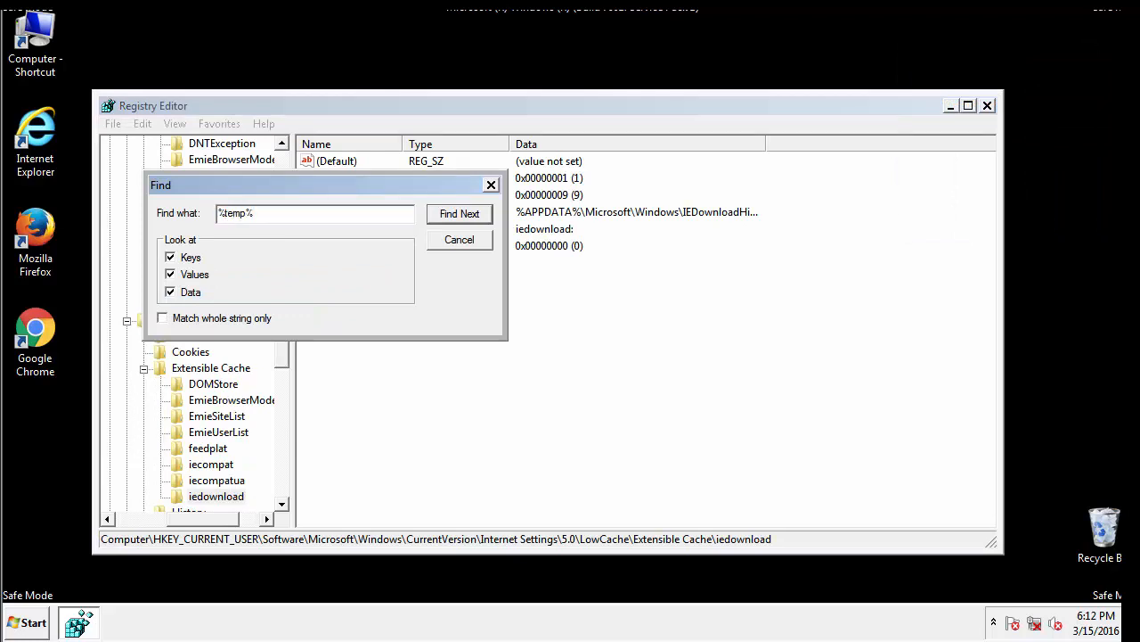
pyautogui.click(460, 214)
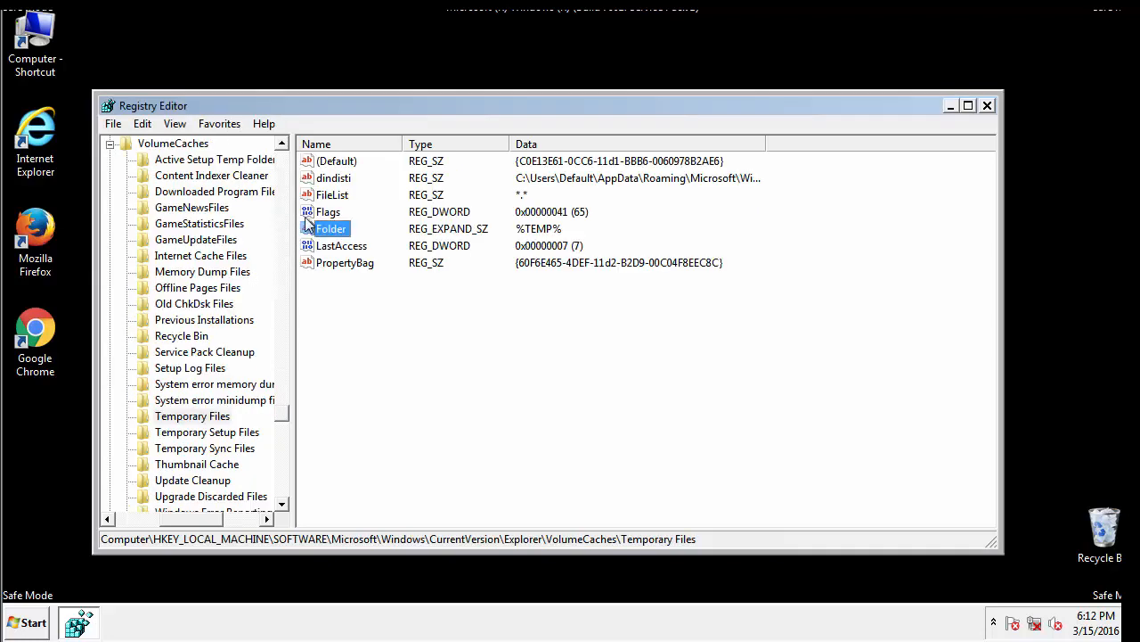
# Select all values in the Temporary Files key and permanently delete them.
pyautogui.click(371, 294)
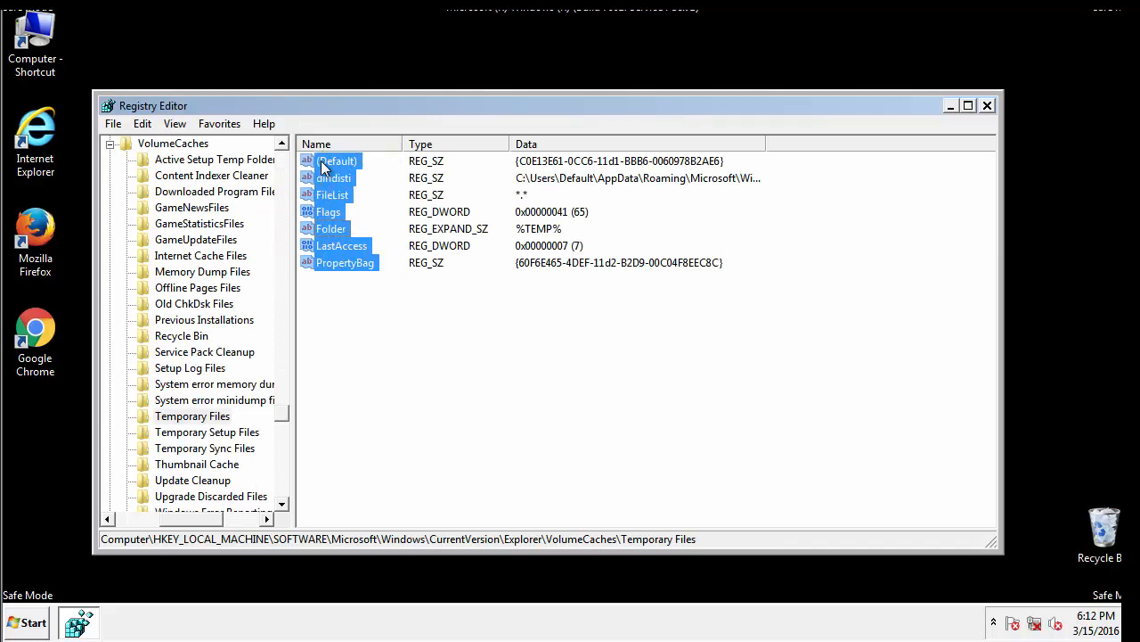
pyautogui.rightClick(336, 160)
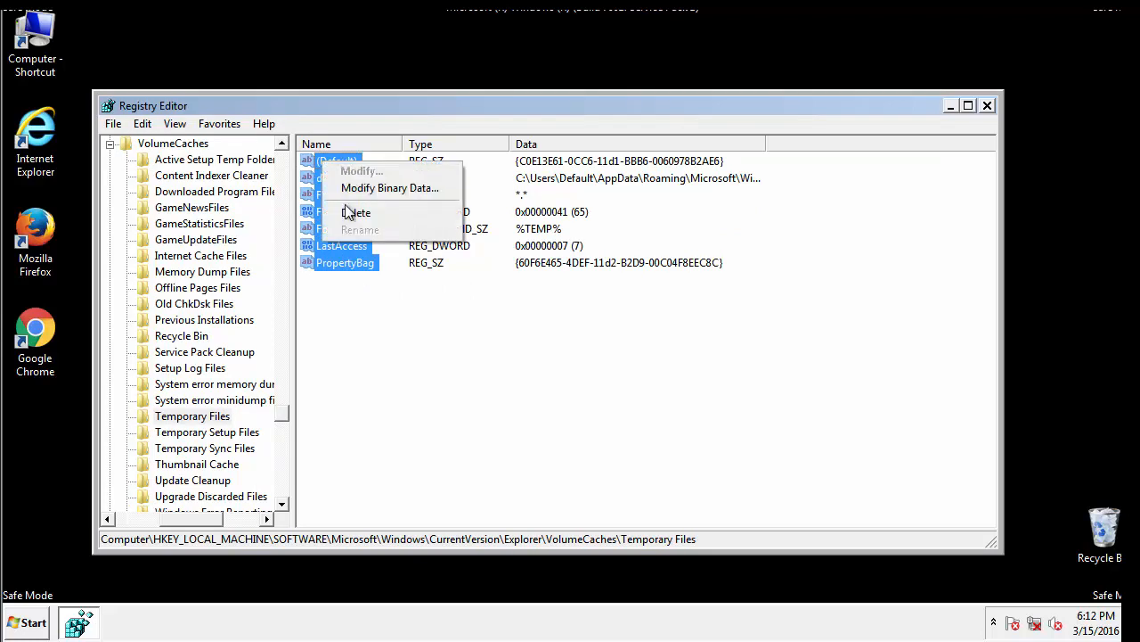
pyautogui.click(356, 212)
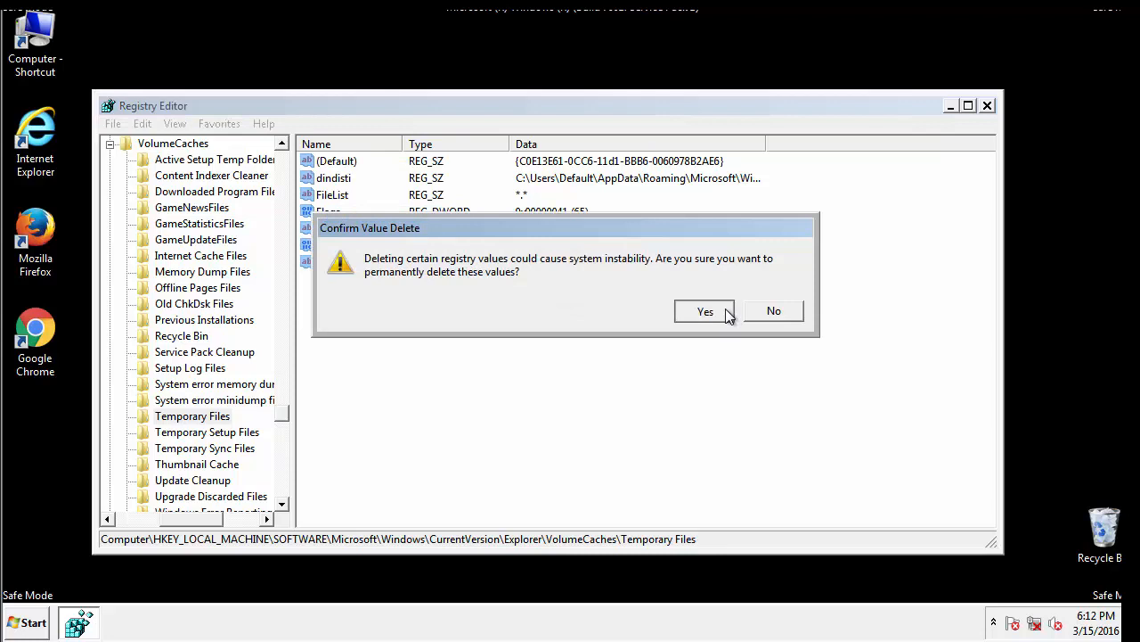
pyautogui.click(706, 310)
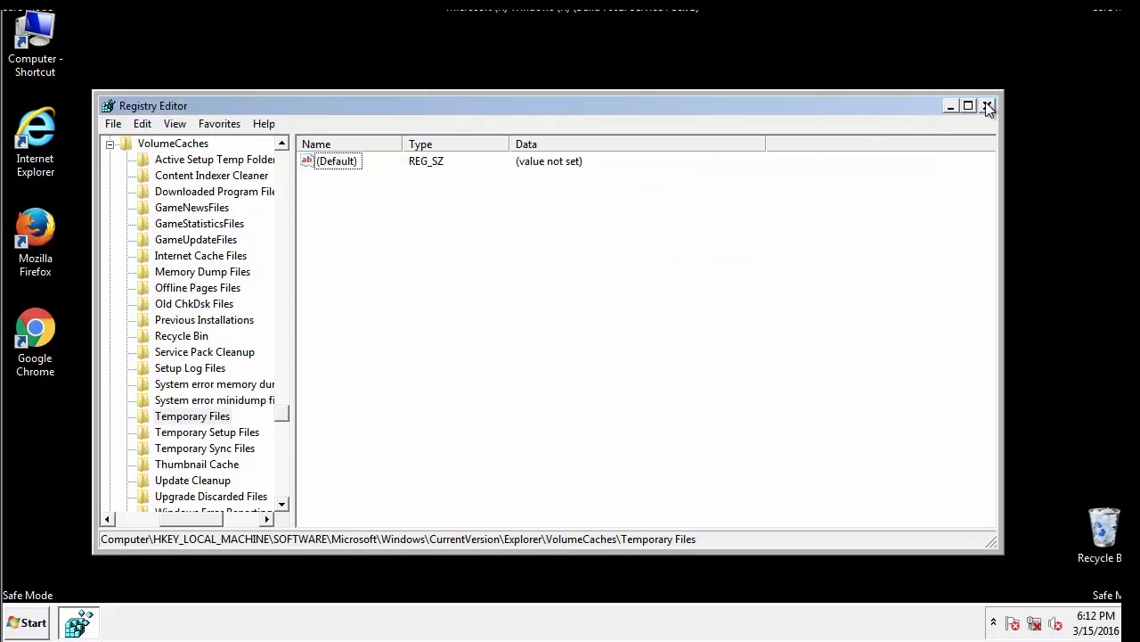
# Close Registry Editor and relaunch msconfig from the Start search box.
pyautogui.click(987, 105)
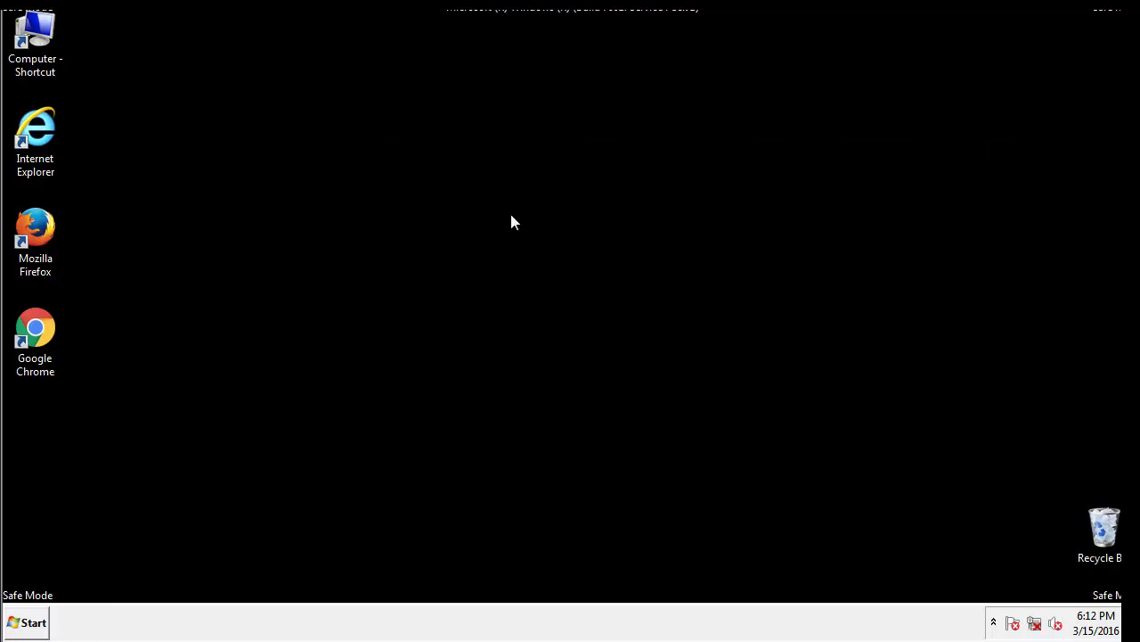
pyautogui.moveTo(46, 445)
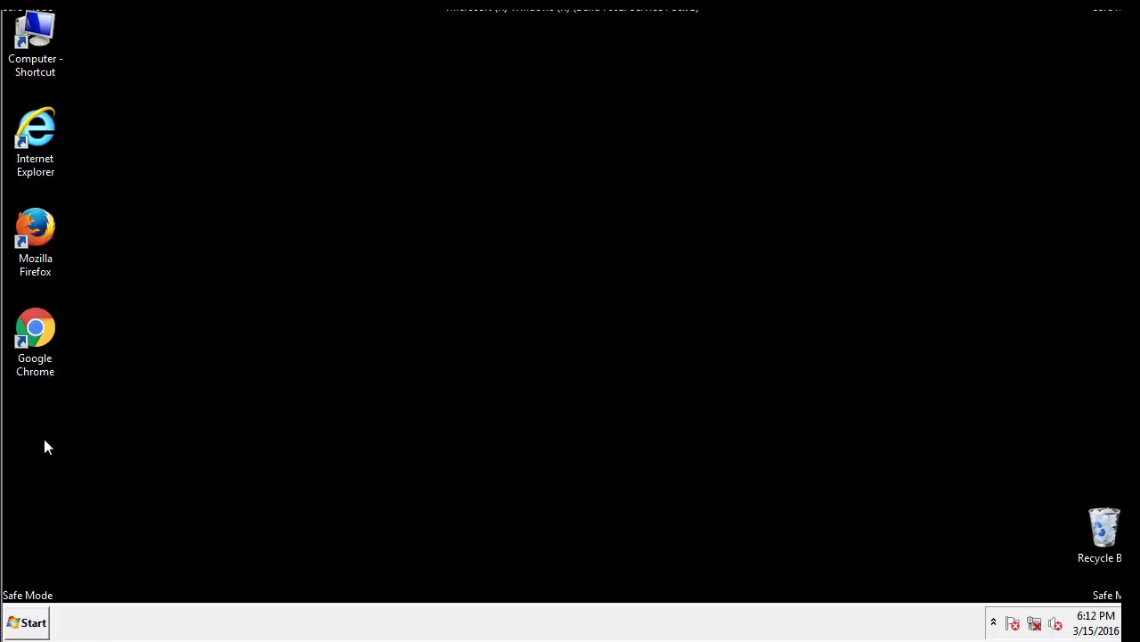
pyautogui.click(26, 622)
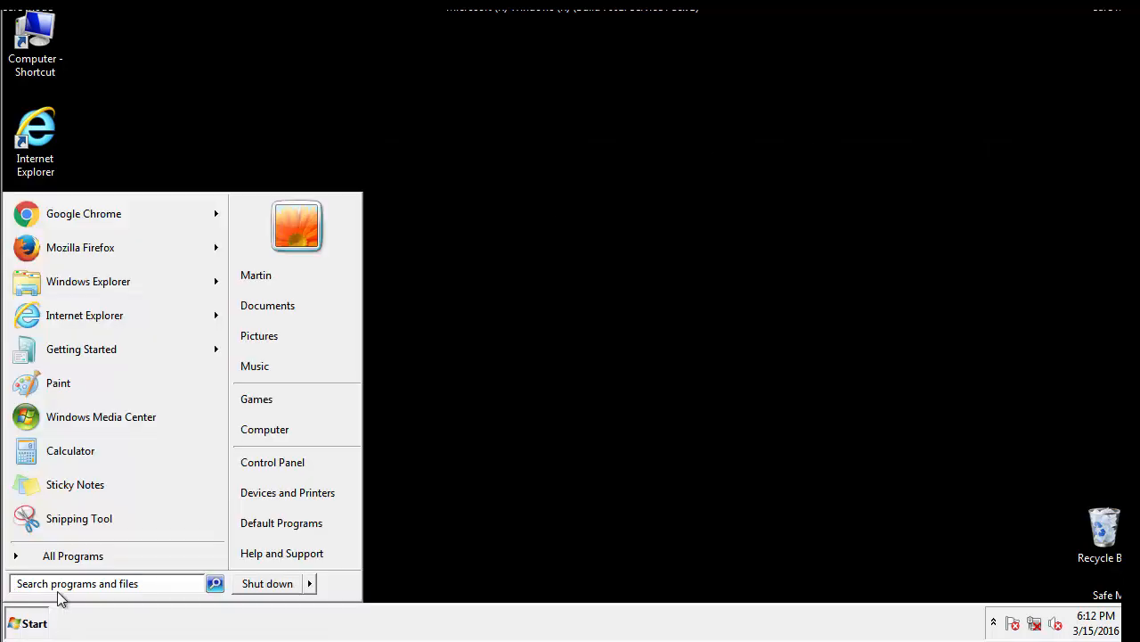
pyautogui.write('mscon')
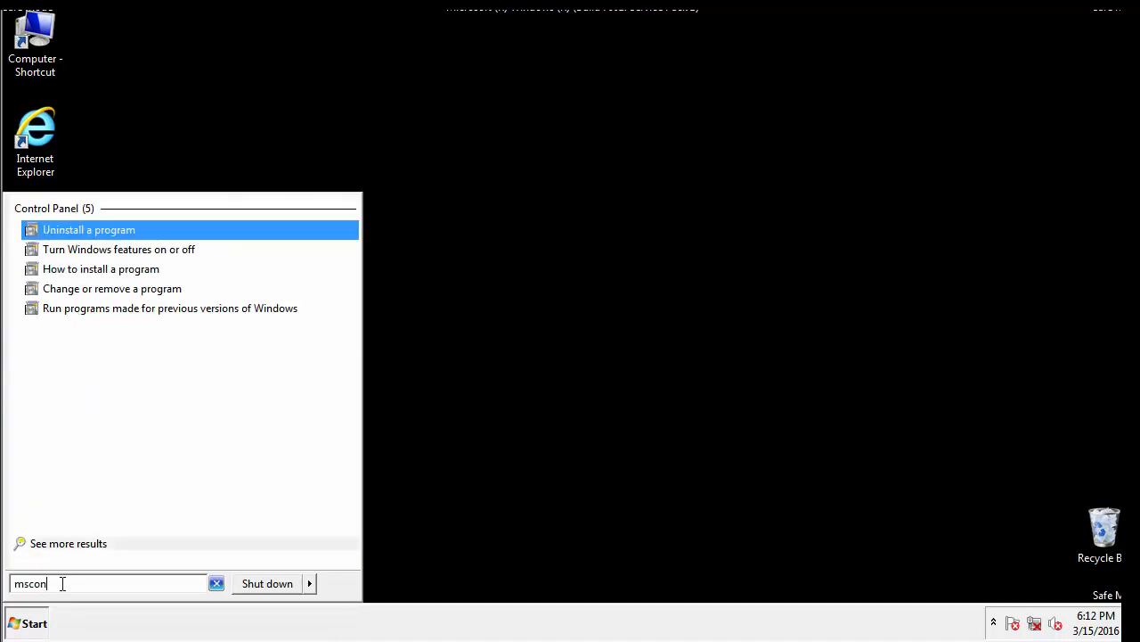
pyautogui.write('fig')
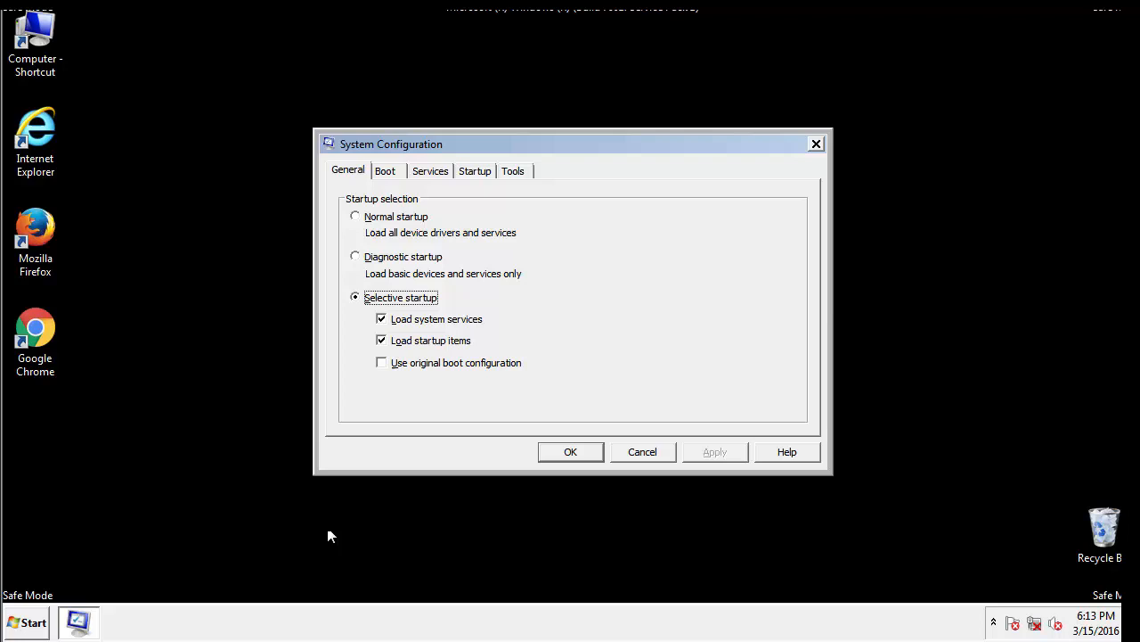
# Uncheck Safe boot on the Boot tab, apply with OK, and choose Restart to leave Safe Mode.
pyautogui.click(384, 171)
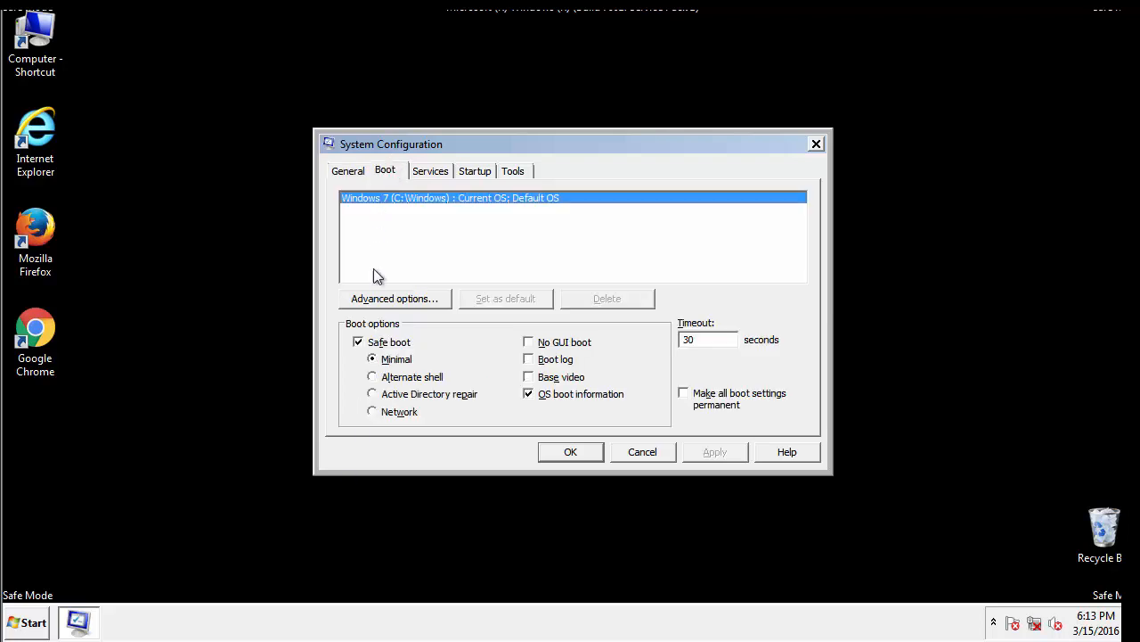
pyautogui.click(359, 342)
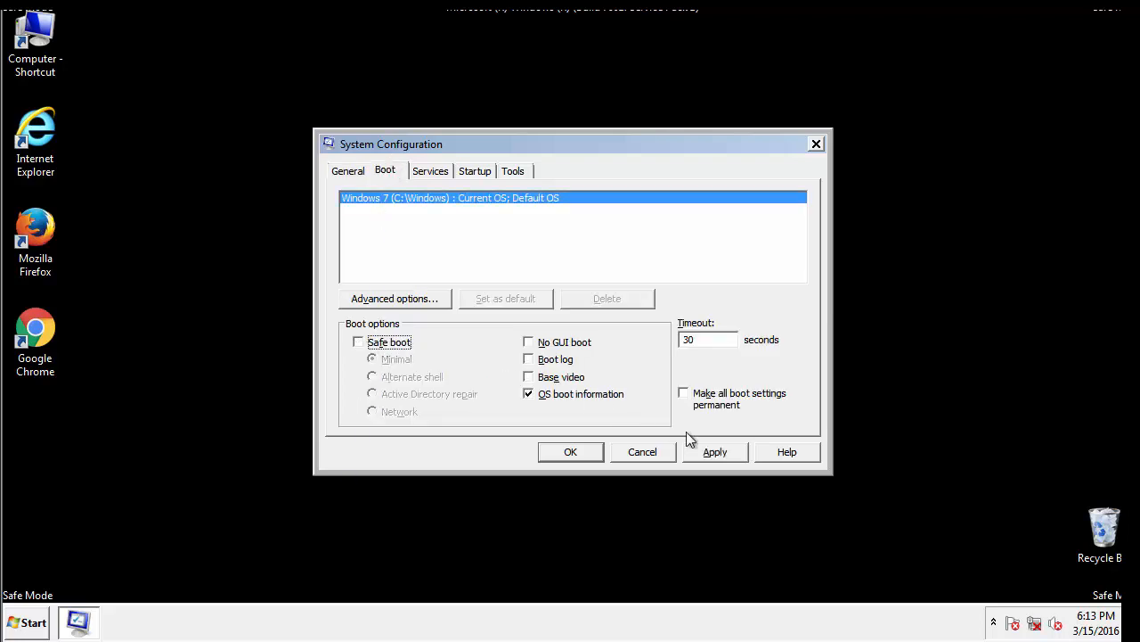
pyautogui.click(570, 452)
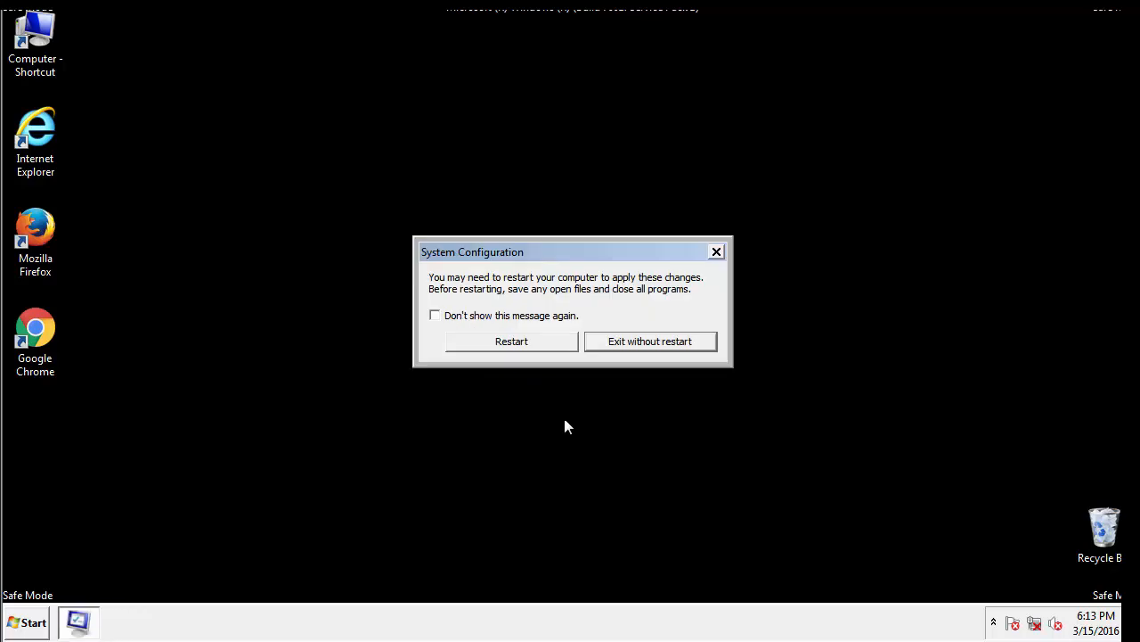
pyautogui.click(512, 341)
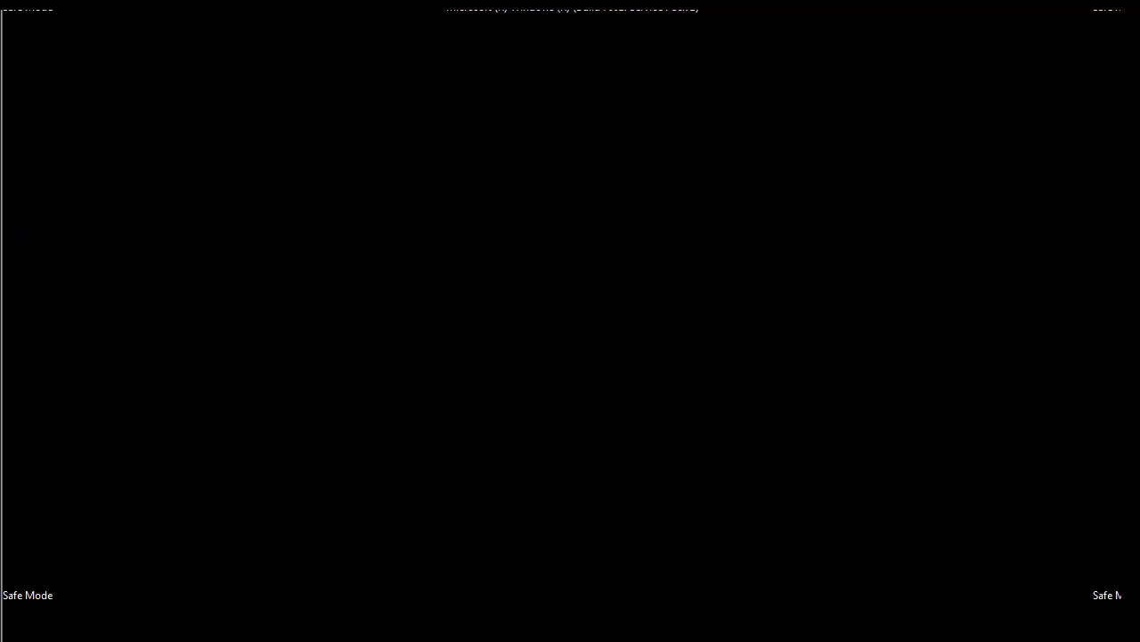